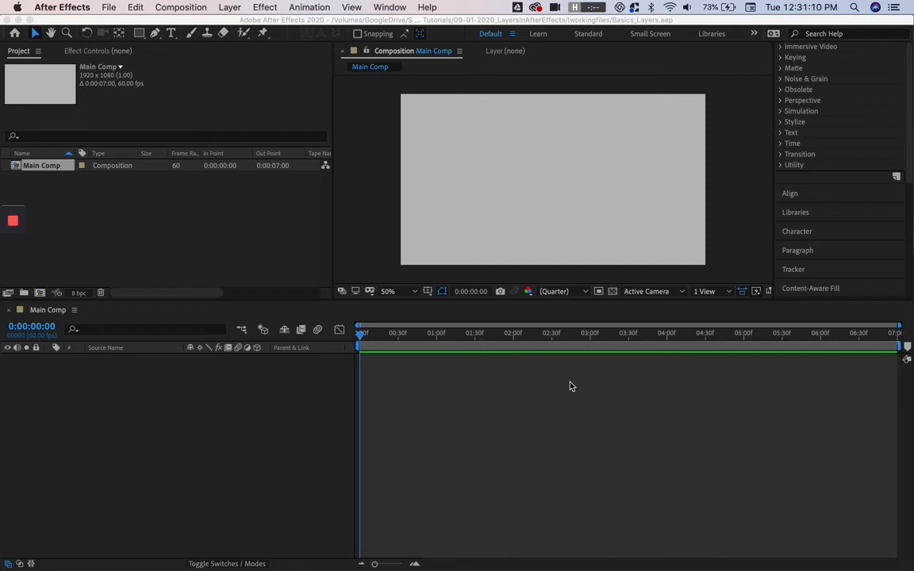
{"action": "mouse_move", "coordinate": [315, 144]}
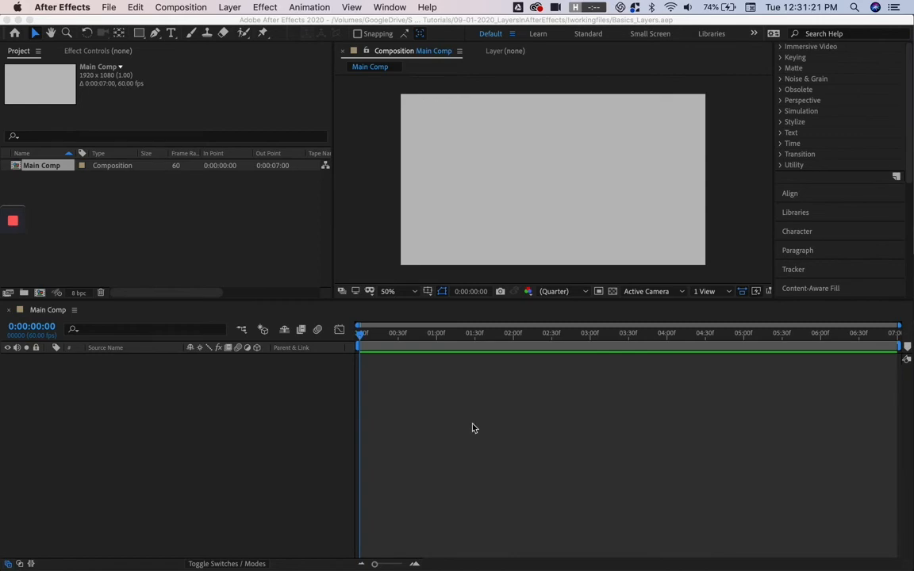
{"action": "mouse_move", "coordinate": [132, 288]}
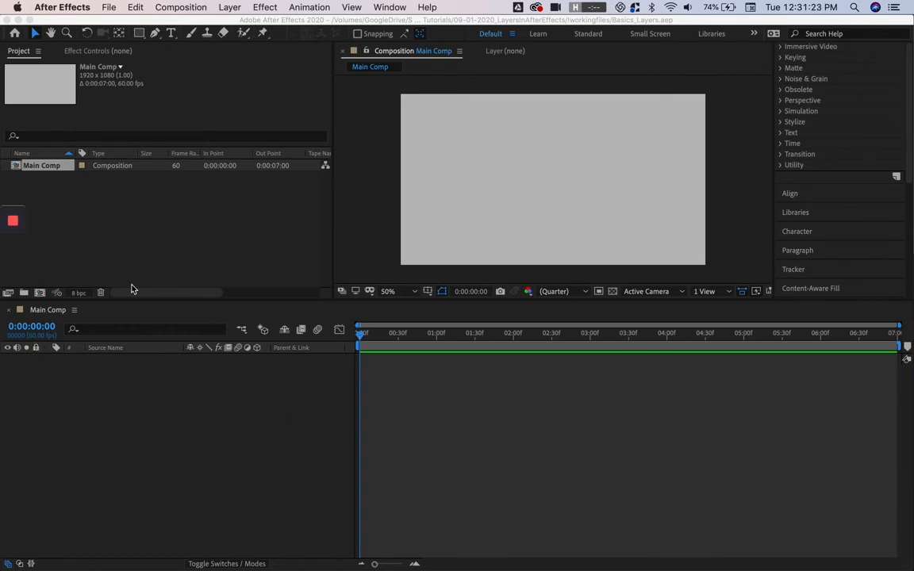
{"action": "mouse_move", "coordinate": [888, 467]}
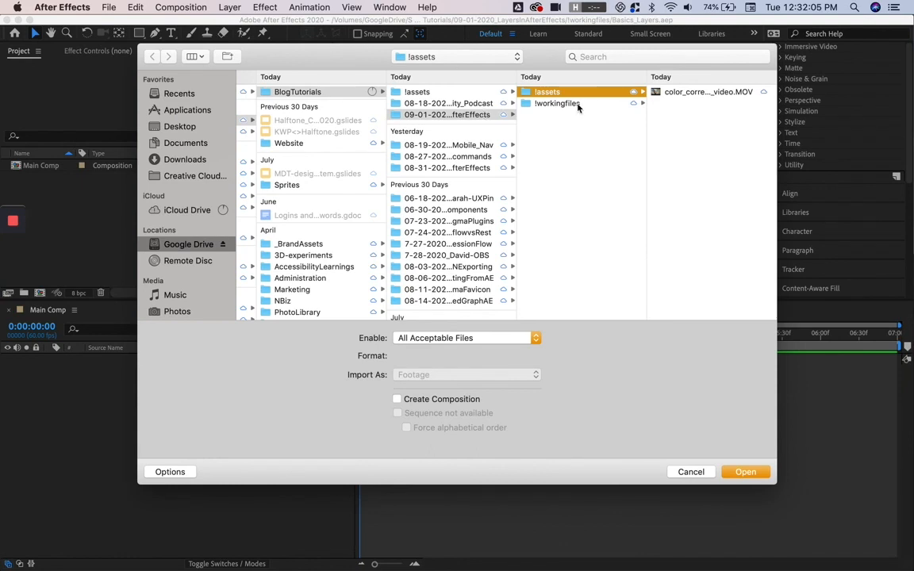
Step: Import the color correction video from the !assets folder into Main Comp
{"action": "left_click", "coordinate": [745, 471]}
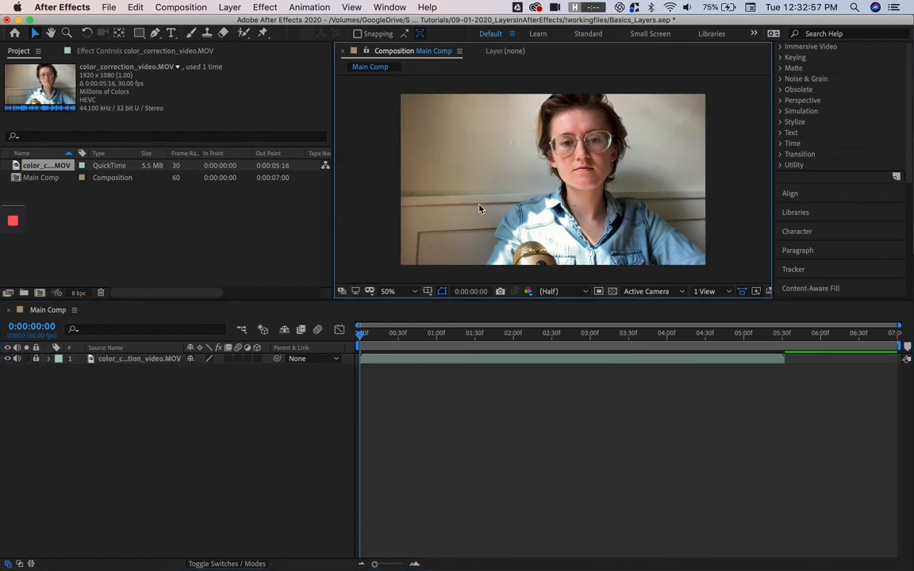
{"action": "mouse_move", "coordinate": [364, 321]}
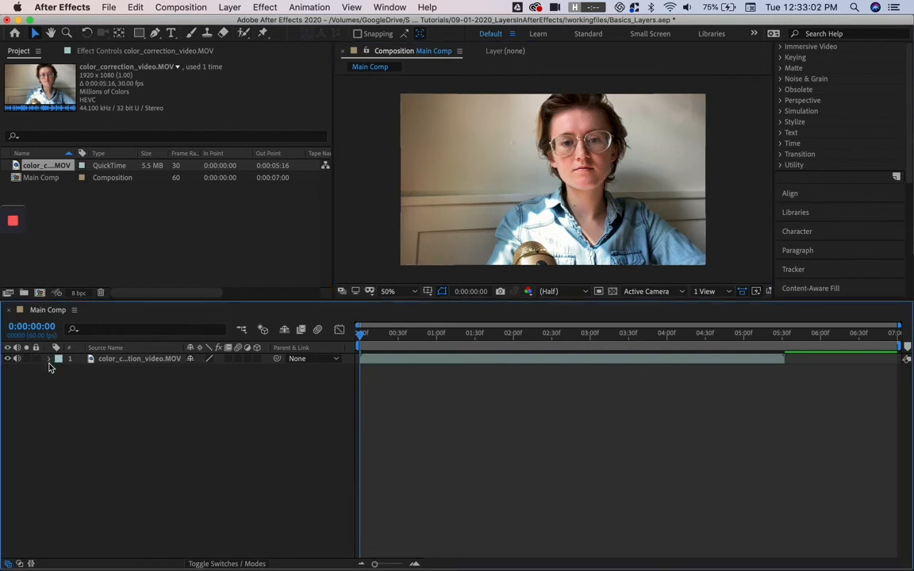
Step: Expand the video layer, then its Transform and Audio property groups
{"action": "left_click", "coordinate": [51, 358]}
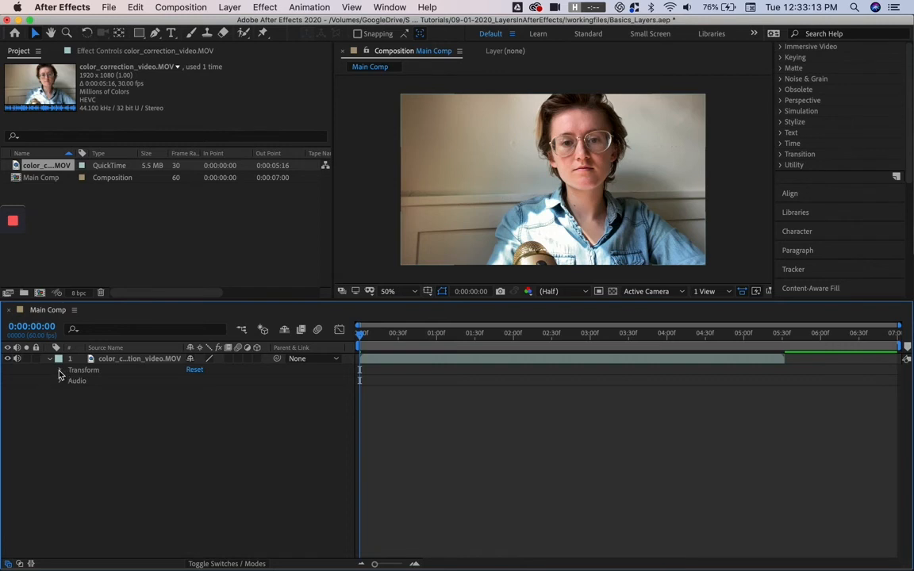
{"action": "left_click", "coordinate": [60, 369]}
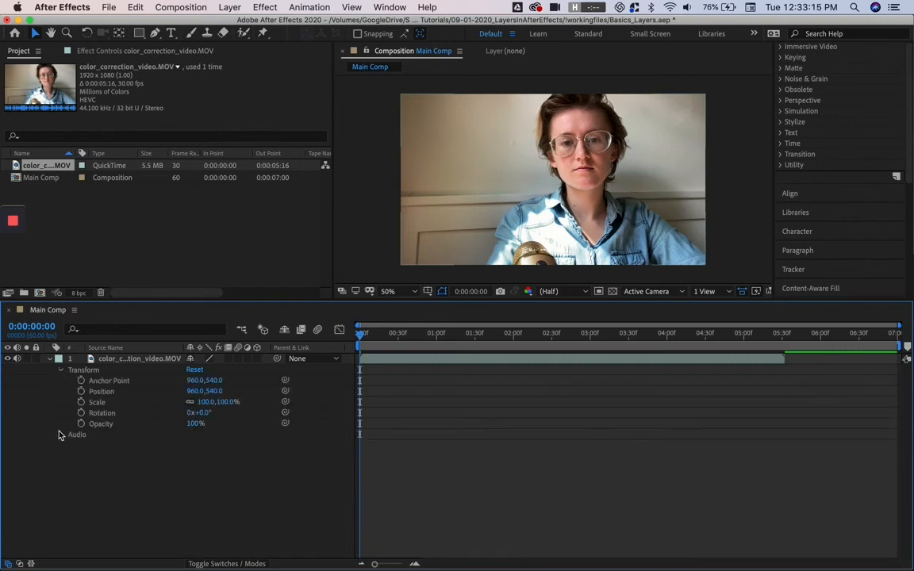
{"action": "left_click", "coordinate": [62, 435]}
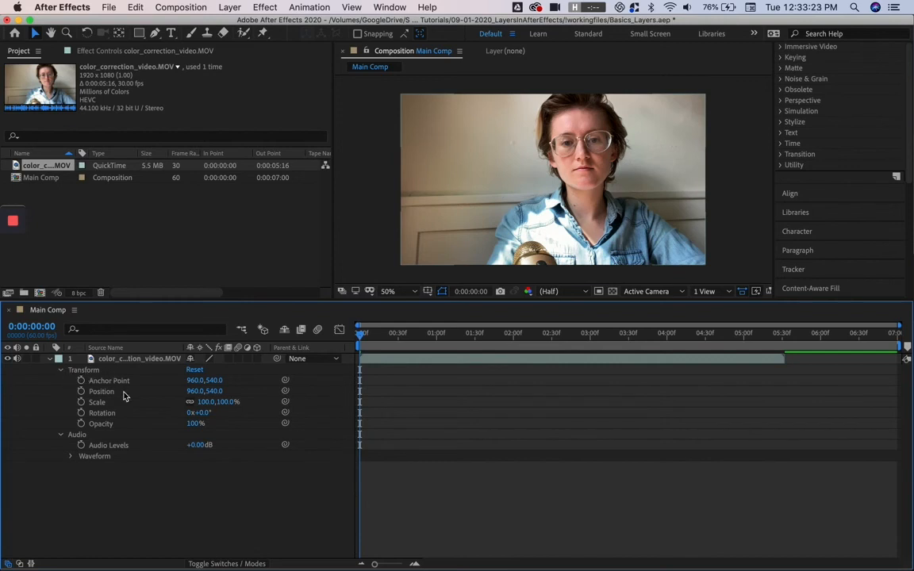
{"action": "mouse_move", "coordinate": [113, 418]}
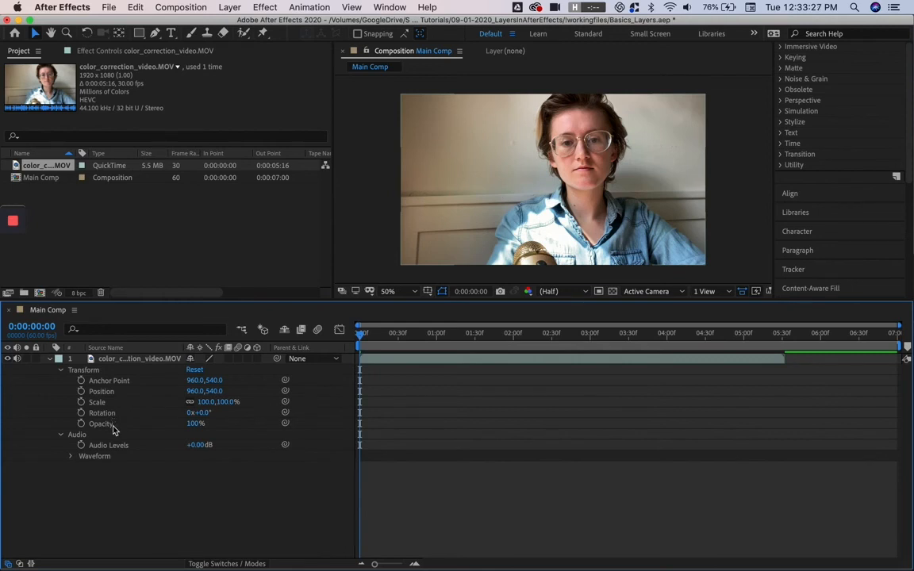
{"action": "mouse_move", "coordinate": [121, 384]}
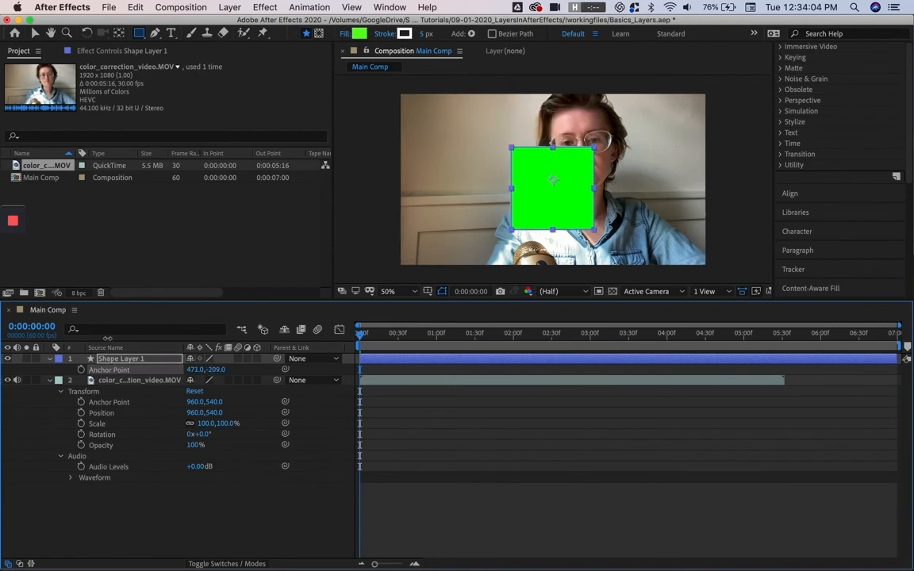
Step: Nudge the green square slightly higher over the upper middle of the video
{"action": "left_click_drag", "start_coordinate": [552, 191], "coordinate": [552, 167]}
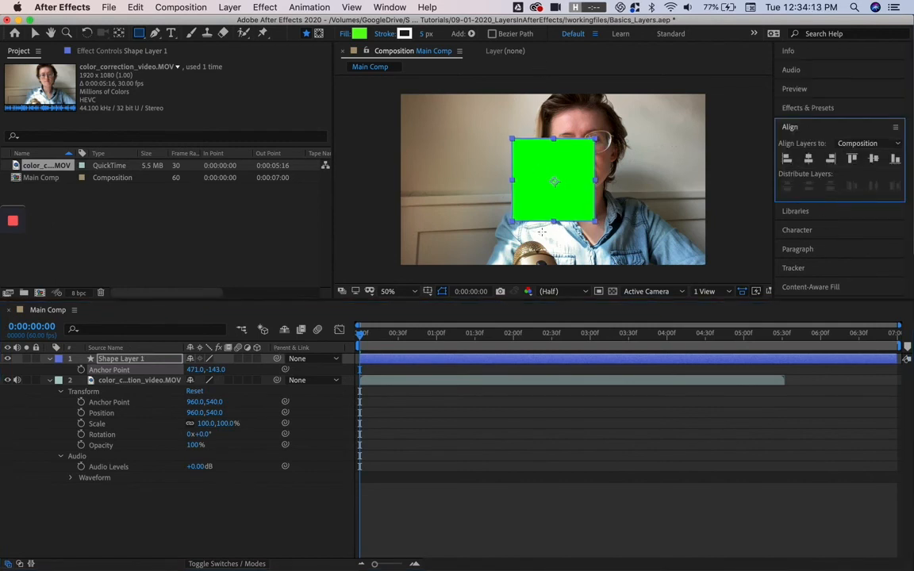
{"action": "mouse_move", "coordinate": [502, 176]}
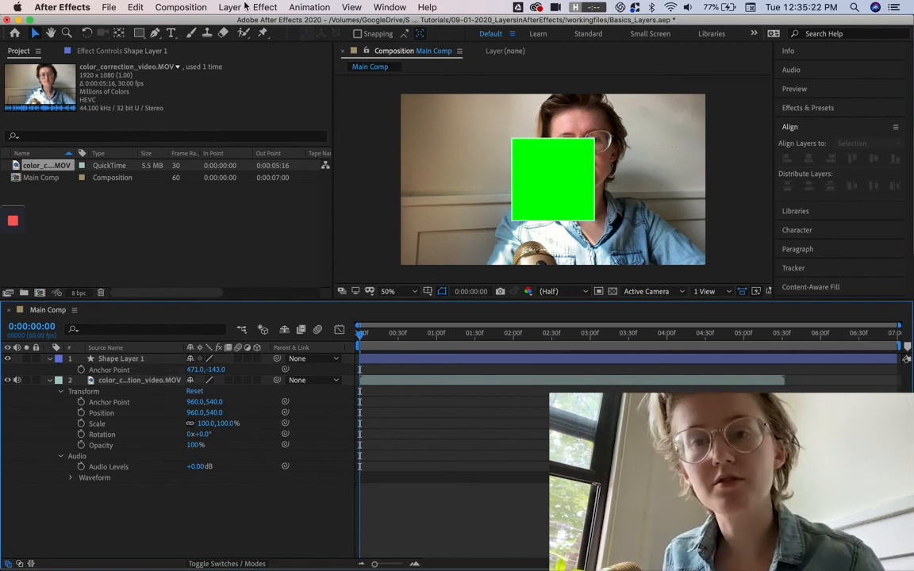
Step: Create a full-frame solid layer coloured medium orange on top of the comp
{"action": "left_click", "coordinate": [230, 7]}
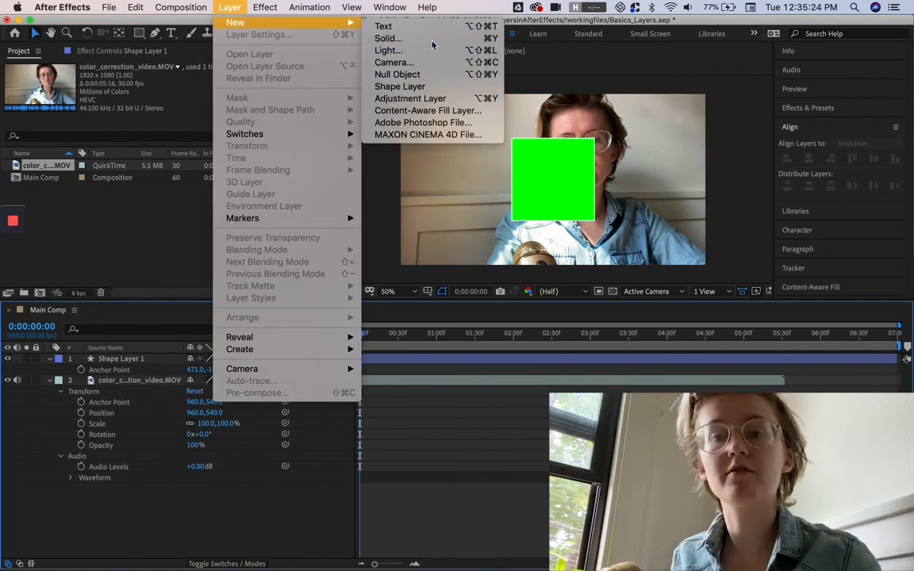
{"action": "left_click", "coordinate": [387, 38]}
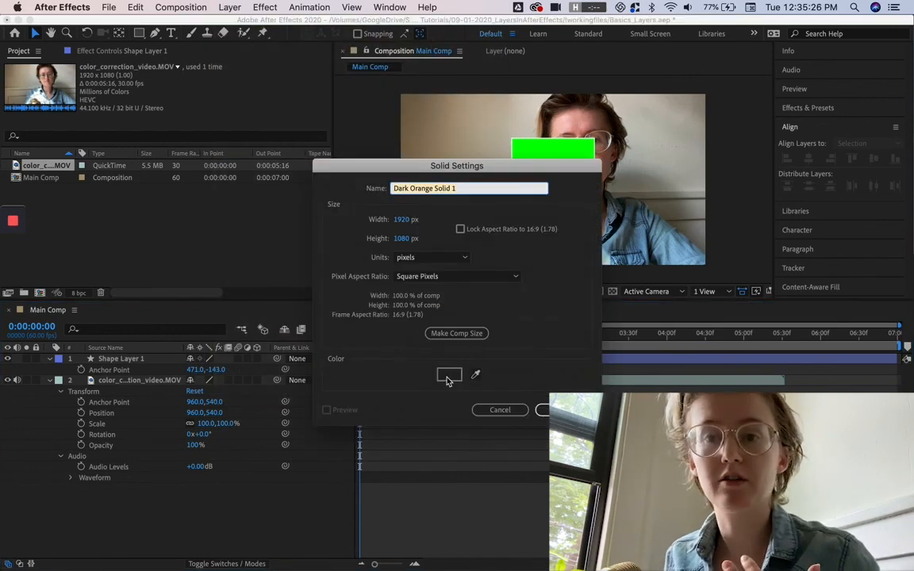
{"action": "left_click", "coordinate": [449, 375]}
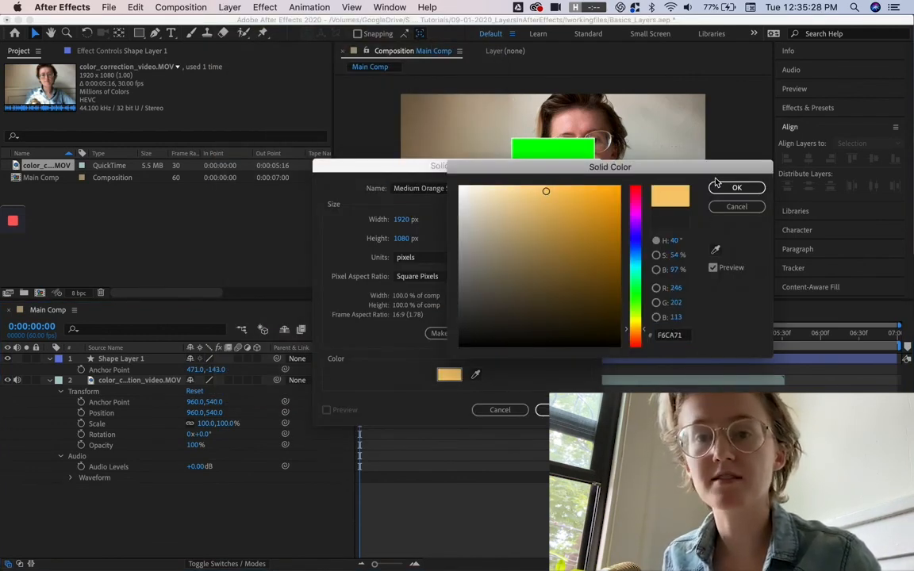
{"action": "mouse_move", "coordinate": [720, 174]}
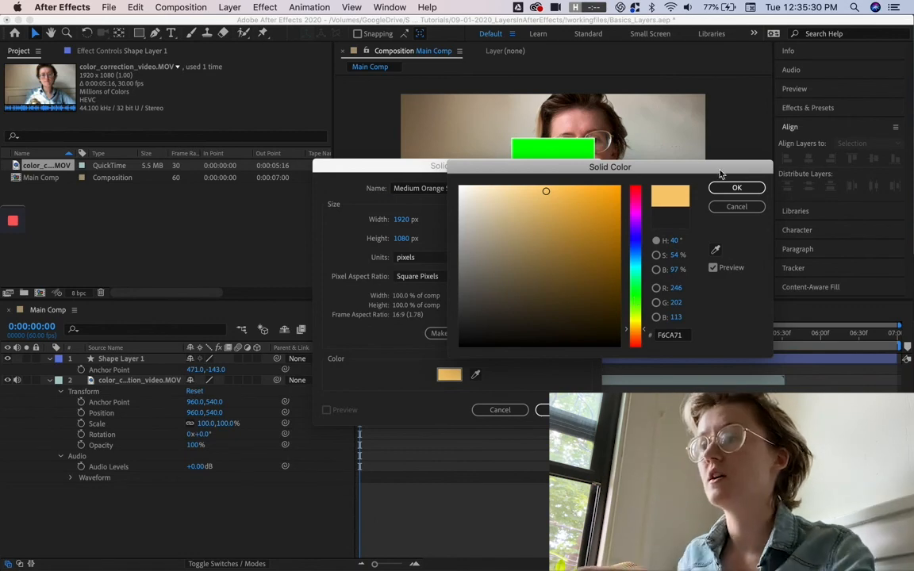
{"action": "left_click", "coordinate": [736, 188]}
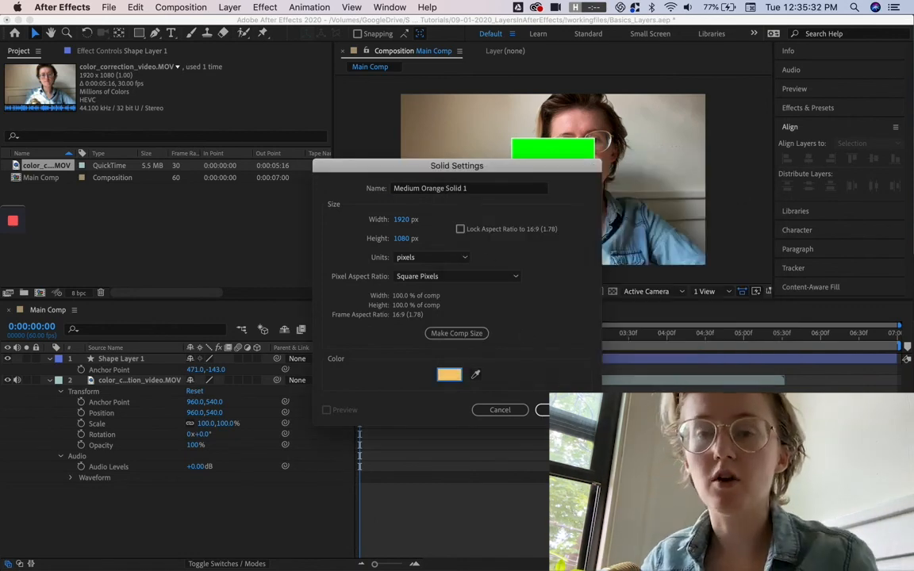
{"action": "left_click", "coordinate": [553, 410]}
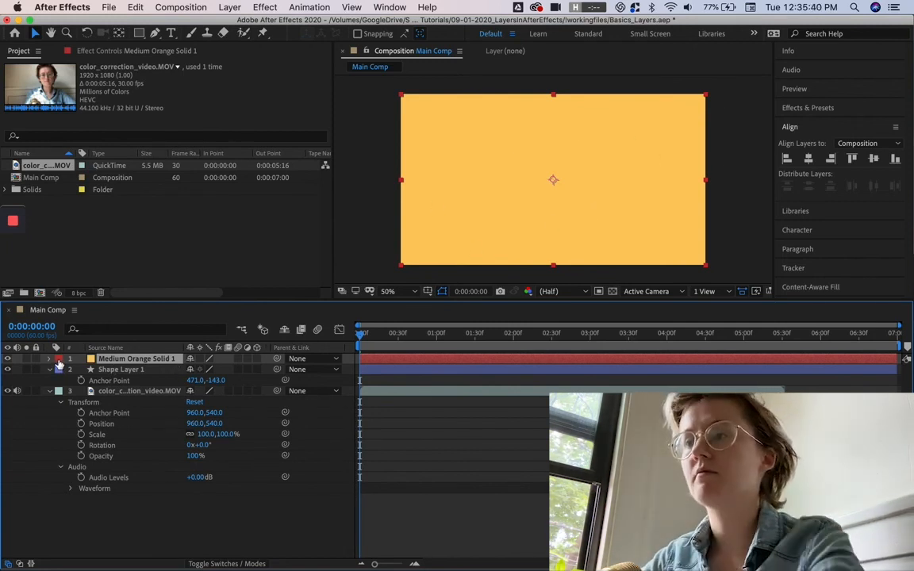
{"action": "left_click", "coordinate": [57, 369]}
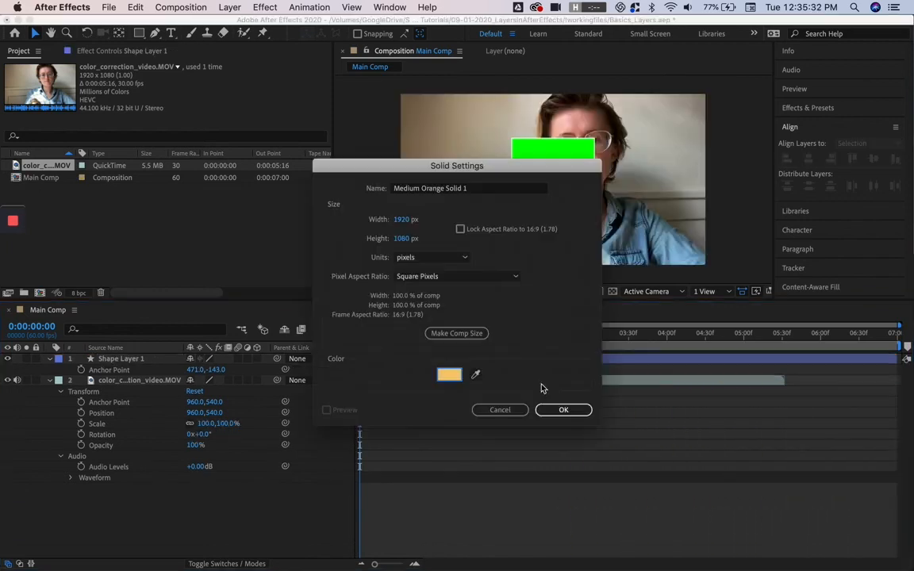
{"action": "left_click", "coordinate": [564, 410]}
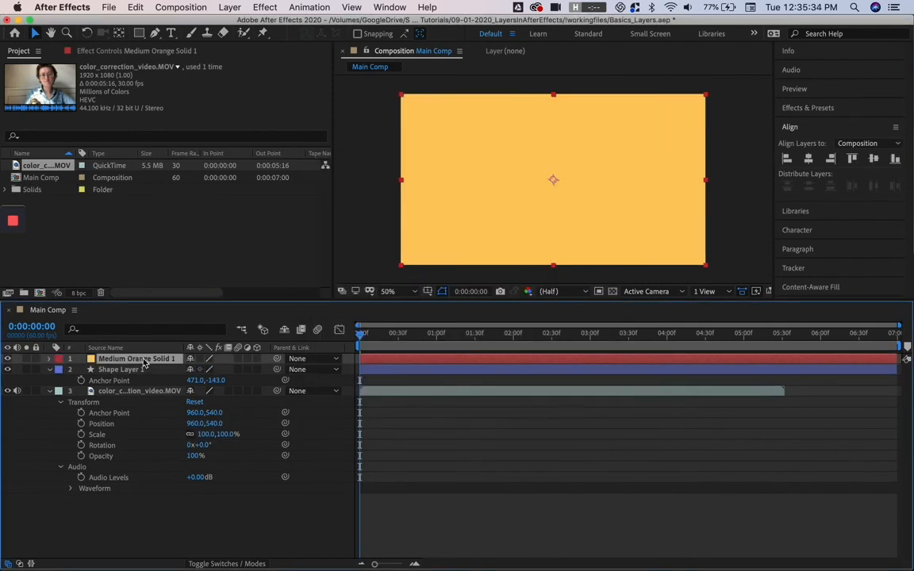
{"action": "mouse_move", "coordinate": [662, 156]}
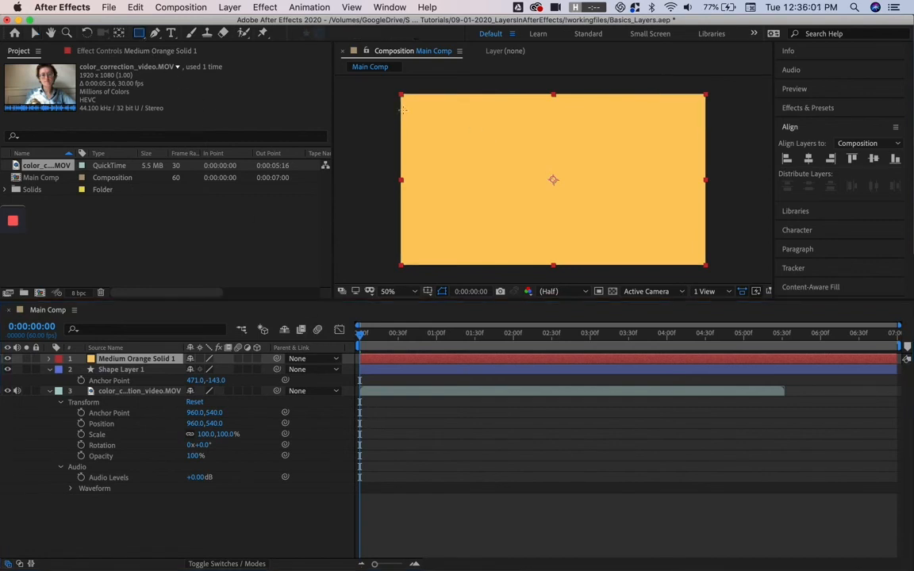
{"action": "mouse_move", "coordinate": [479, 124]}
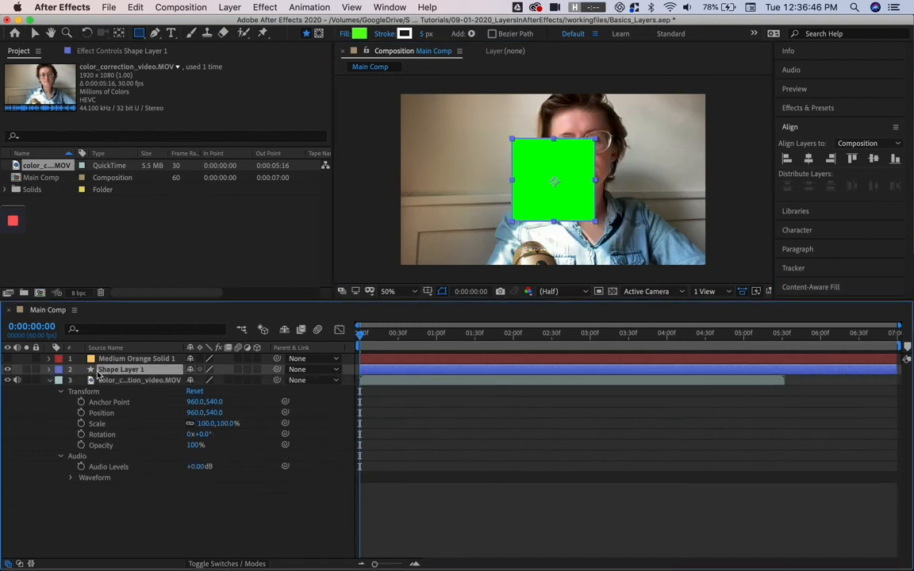
Step: Add a new mask to Shape Layer 1 from the Layer menu
{"action": "left_click", "coordinate": [215, 7]}
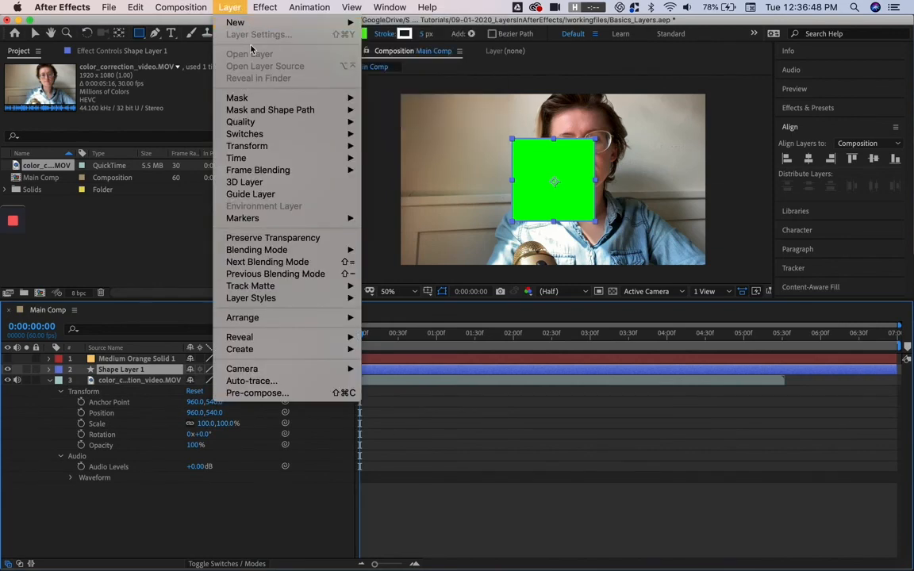
{"action": "mouse_move", "coordinate": [236, 98]}
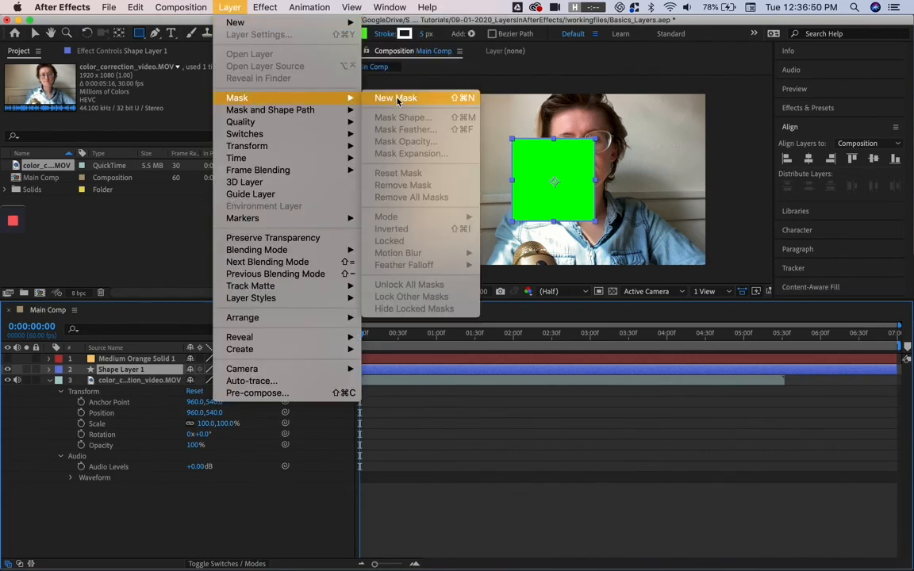
{"action": "left_click", "coordinate": [395, 98]}
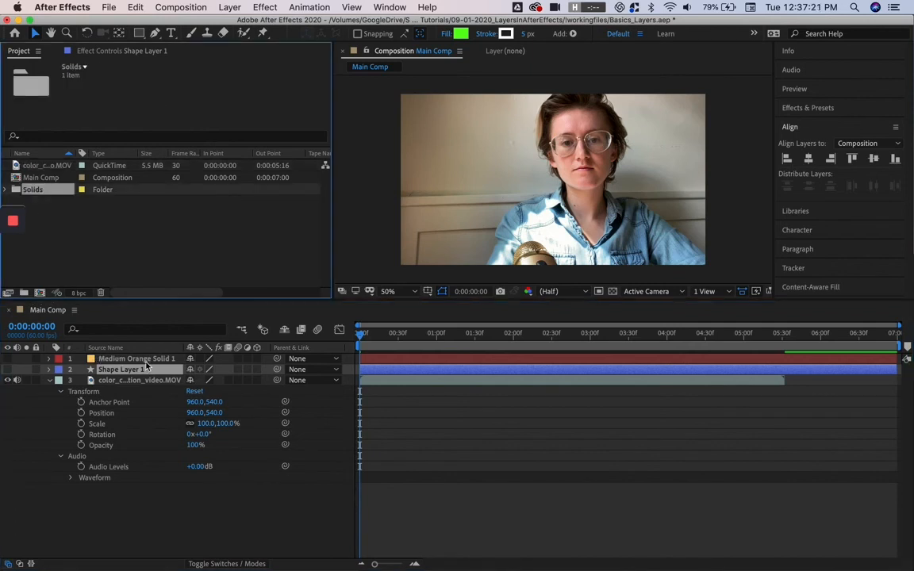
Step: Collapse the Solids folder holding the orange solid in the Project panel
{"action": "left_click", "coordinate": [7, 188]}
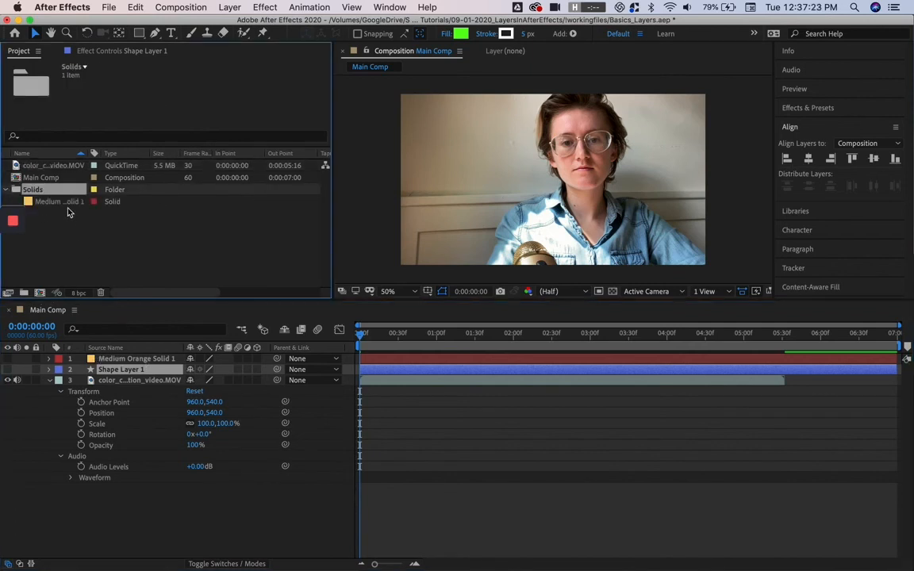
{"action": "left_click", "coordinate": [9, 189]}
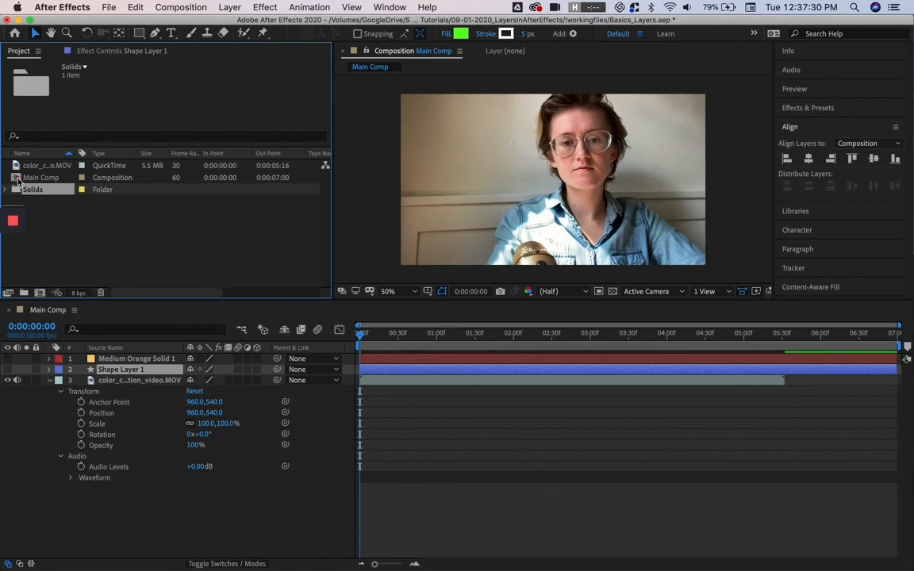
{"action": "mouse_move", "coordinate": [36, 177]}
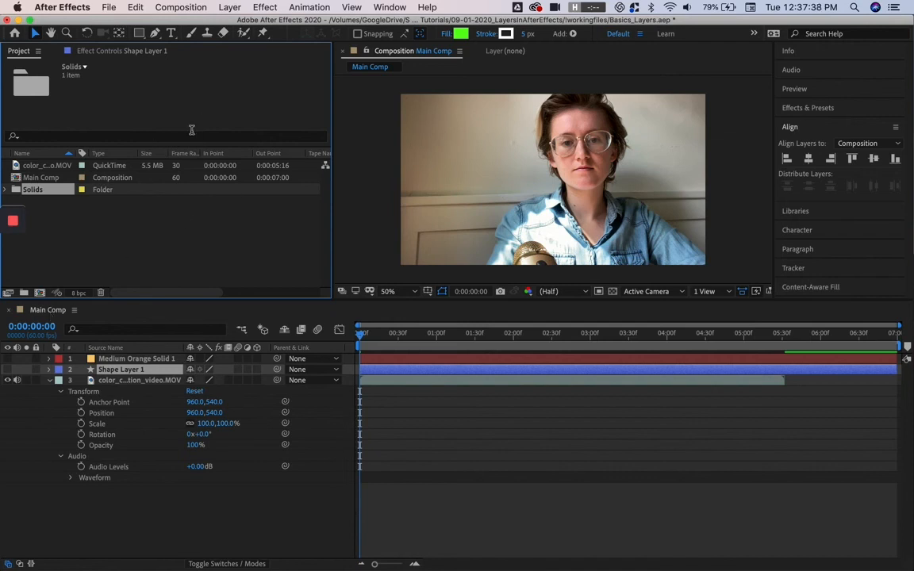
{"action": "mouse_move", "coordinate": [182, 179]}
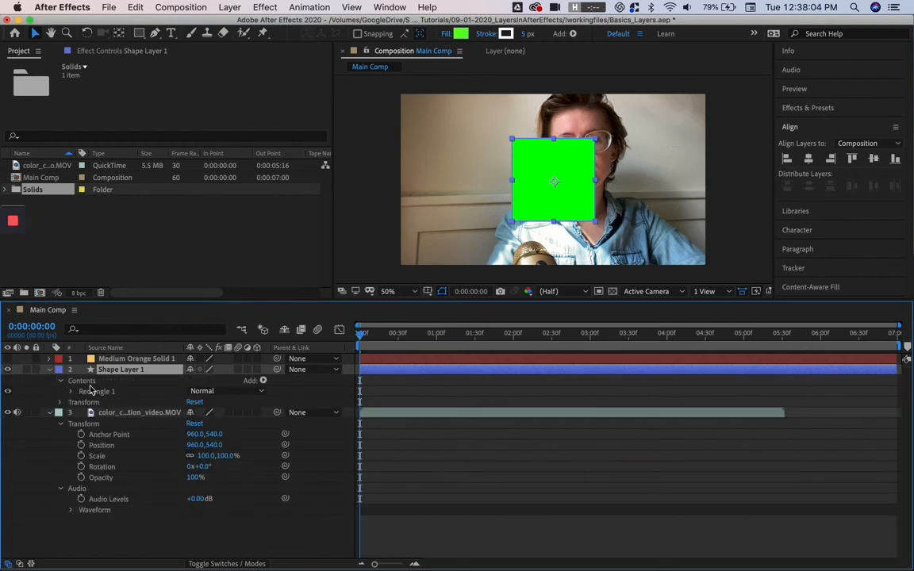
Step: Twirl open Rectangle 1 and Rectangle Path 1 to show size, position and roundness
{"action": "left_click", "coordinate": [69, 391]}
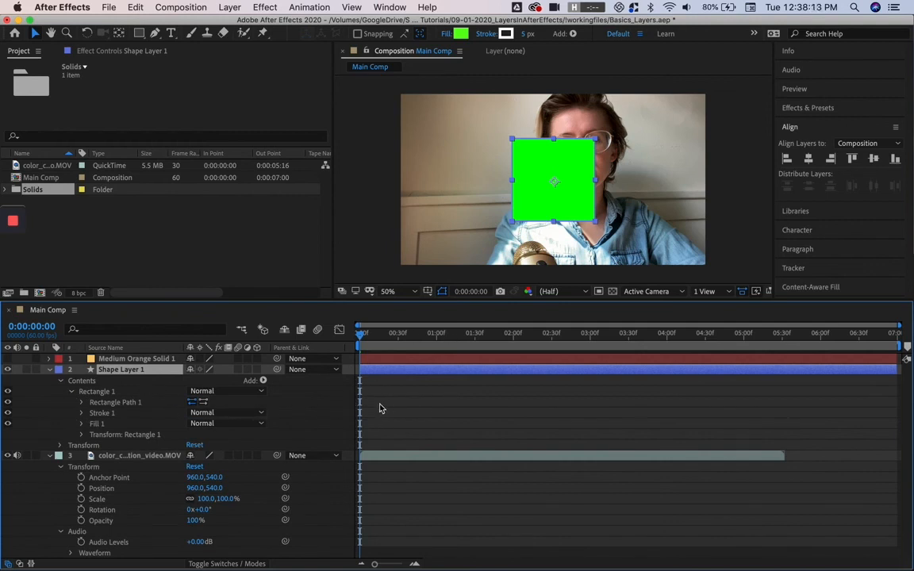
{"action": "mouse_move", "coordinate": [369, 421]}
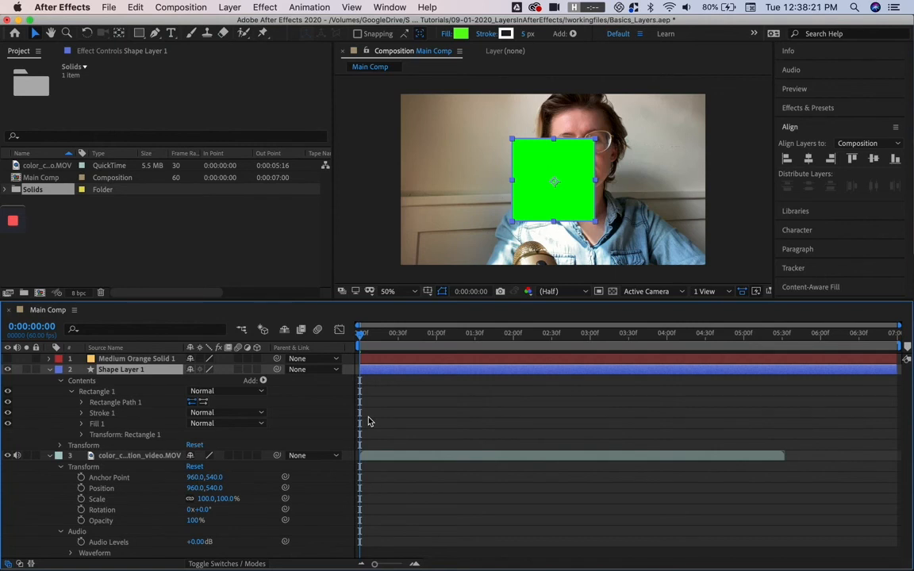
{"action": "left_click", "coordinate": [81, 402]}
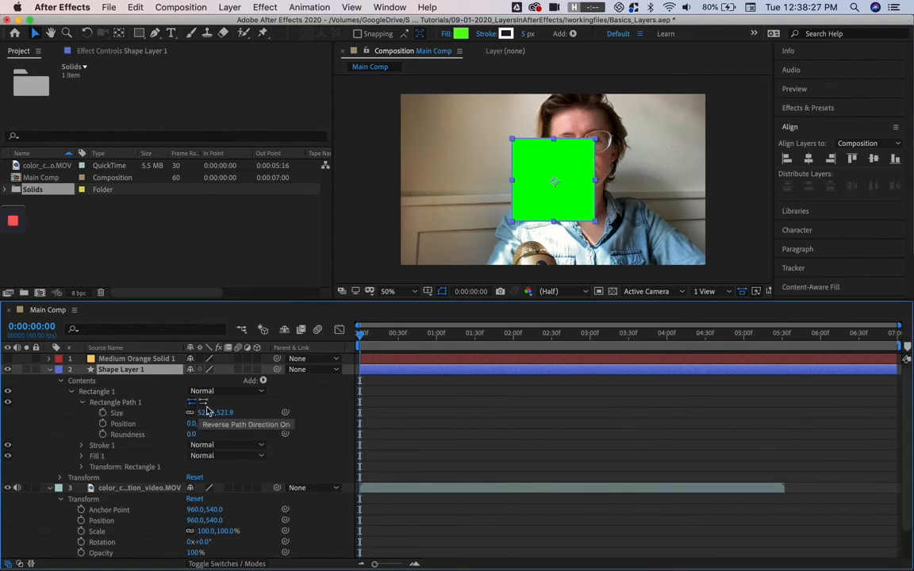
{"action": "mouse_move", "coordinate": [222, 452]}
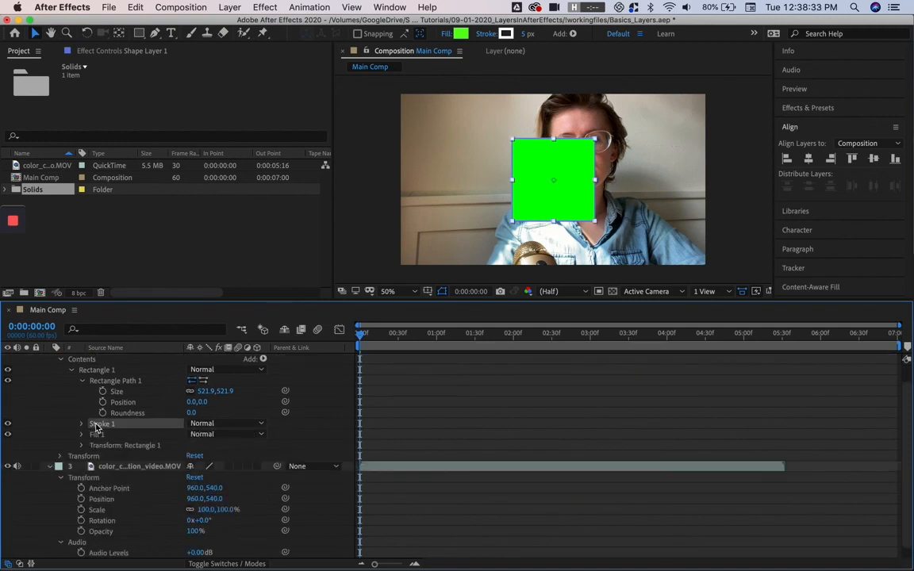
{"action": "mouse_move", "coordinate": [109, 429]}
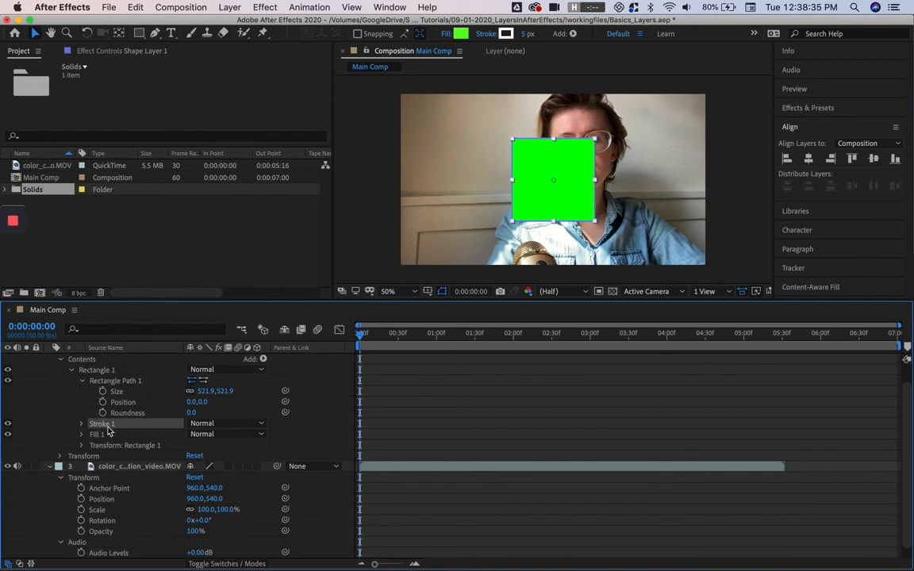
{"action": "mouse_move", "coordinate": [107, 433]}
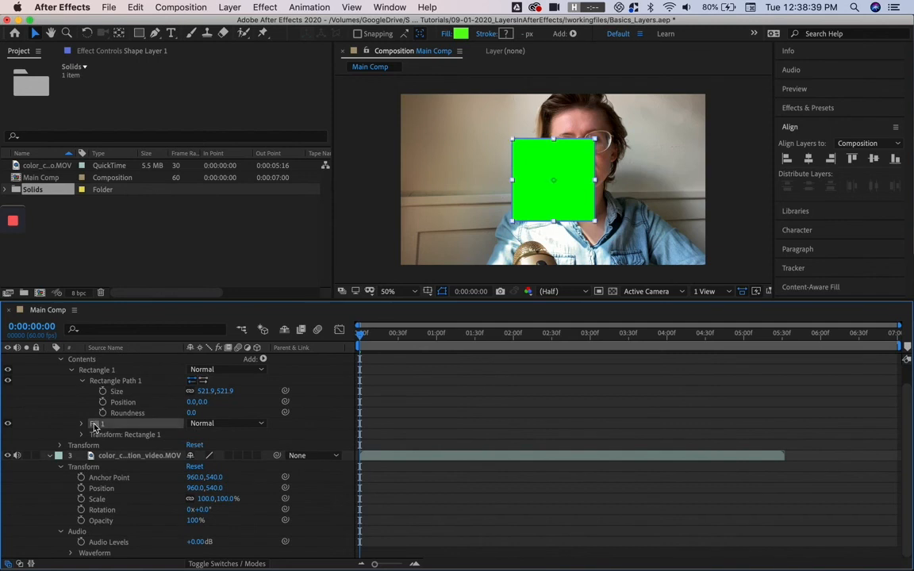
Step: Expand Fill 1 to show the square's fill colour and opacity
{"action": "left_click", "coordinate": [80, 423]}
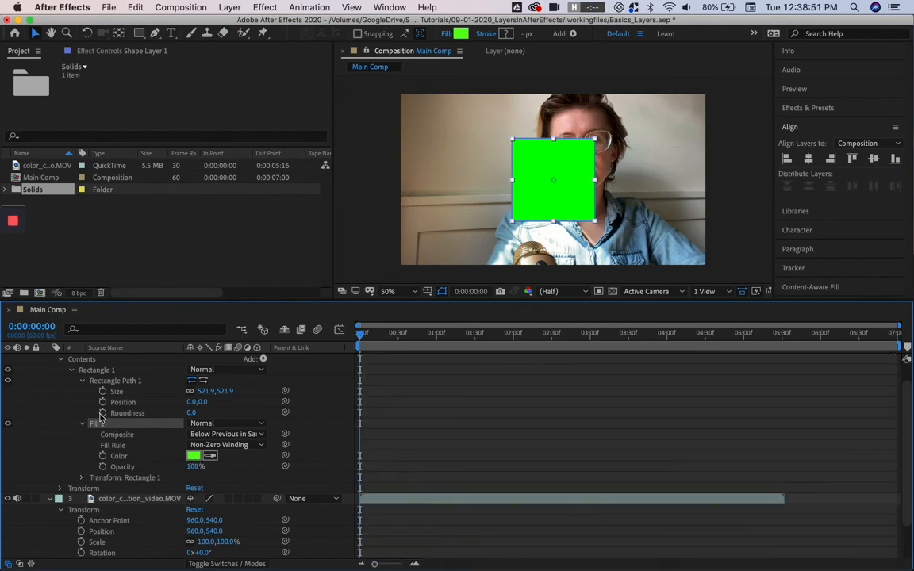
{"action": "left_click", "coordinate": [97, 370]}
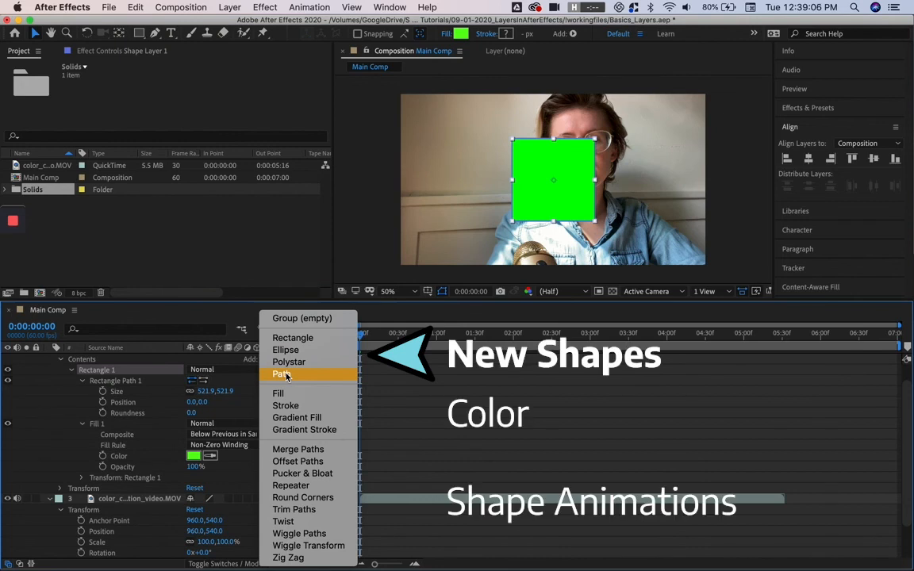
{"action": "mouse_move", "coordinate": [278, 394]}
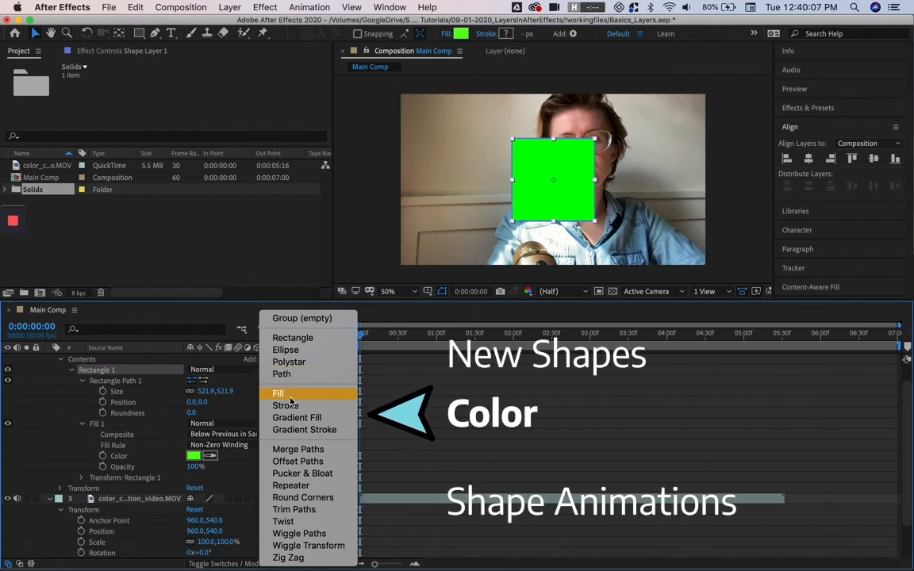
{"action": "mouse_move", "coordinate": [305, 430]}
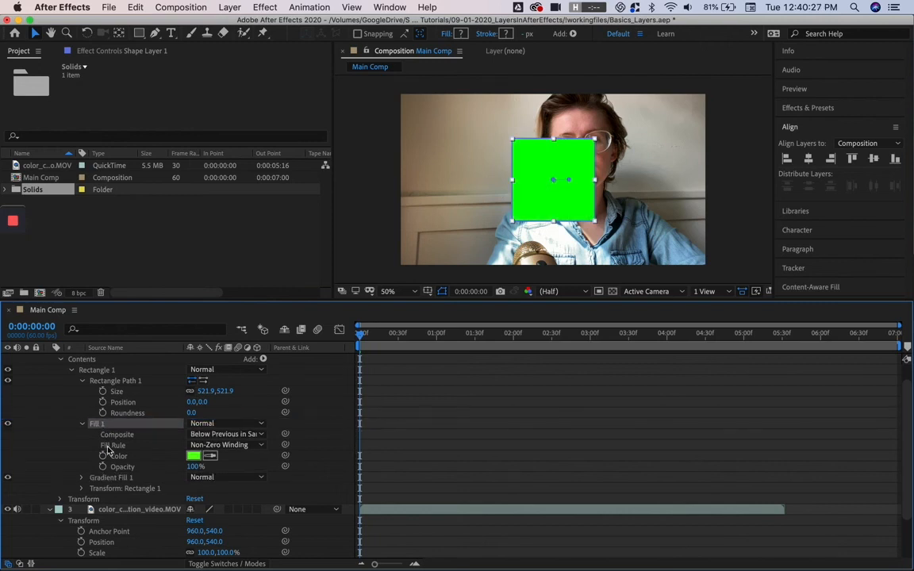
{"action": "mouse_move", "coordinate": [106, 480]}
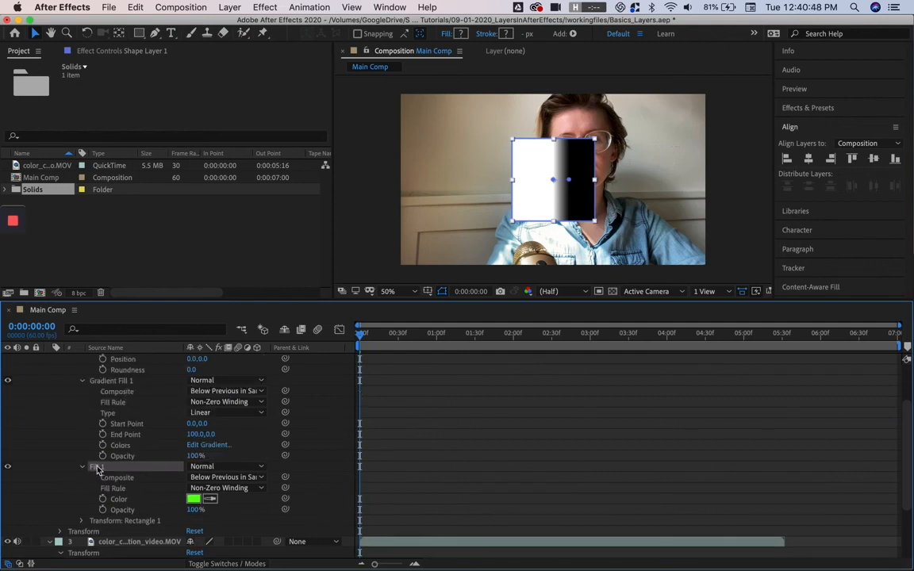
{"action": "mouse_move", "coordinate": [186, 474]}
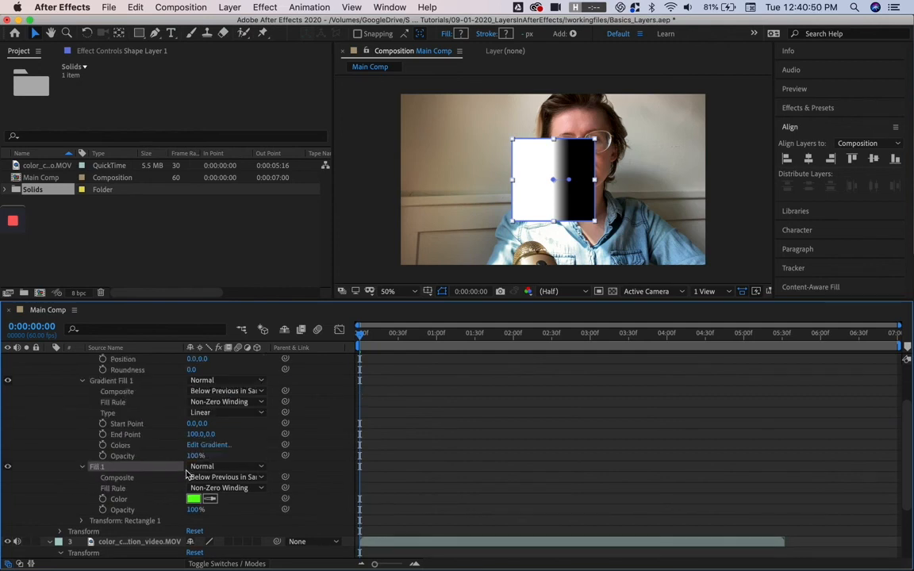
{"action": "mouse_move", "coordinate": [213, 470]}
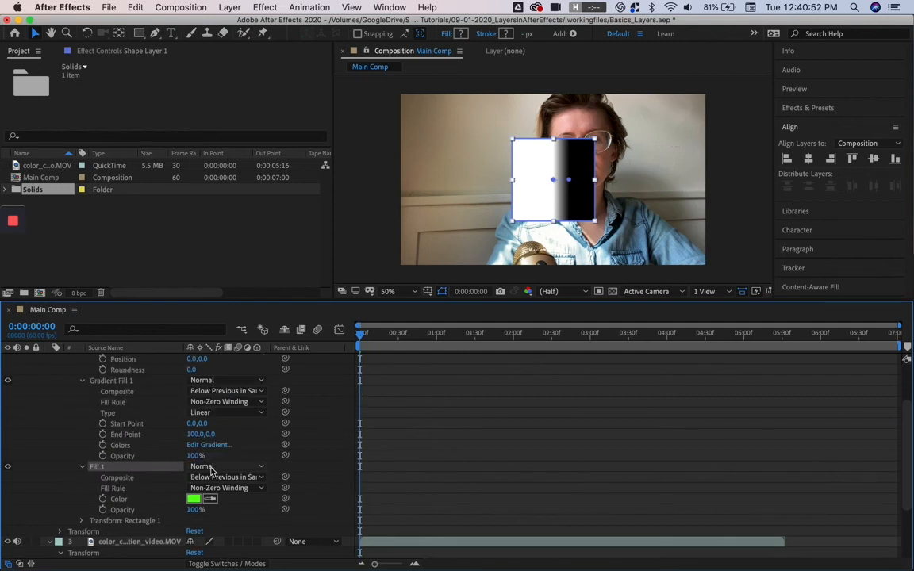
Step: Show the blending mode options for the square's green fill
{"action": "left_click", "coordinate": [226, 466]}
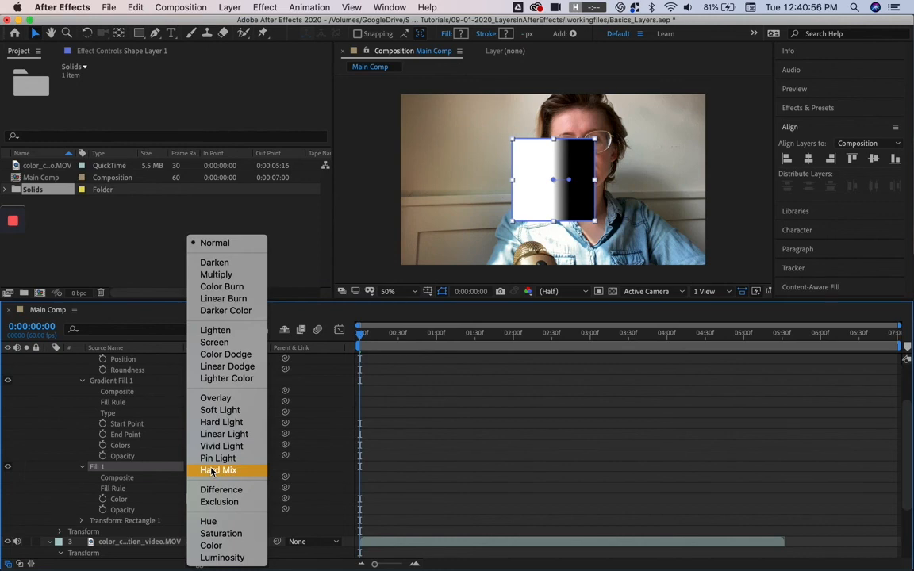
{"action": "mouse_move", "coordinate": [227, 260]}
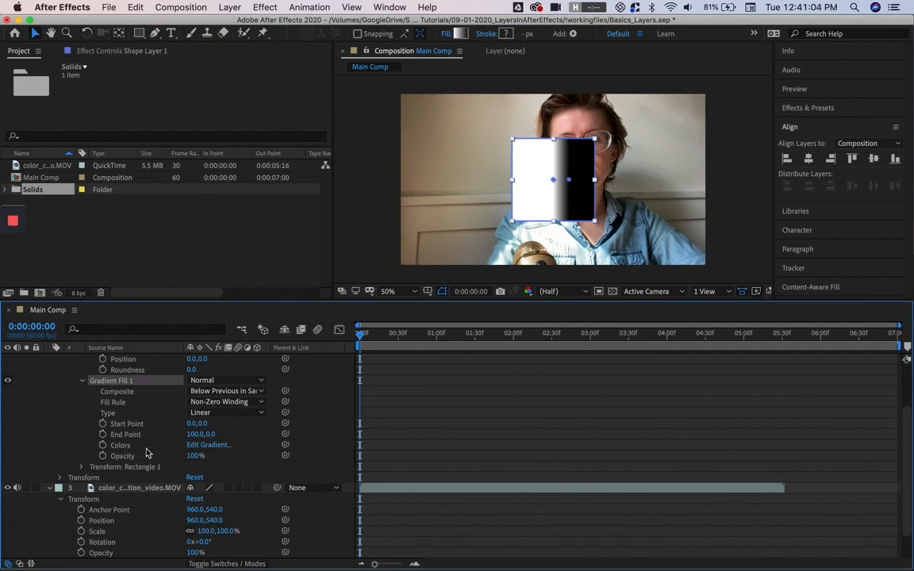
Step: Recolour the gradient stops into a rainbow and widen its start and end points
{"action": "left_click", "coordinate": [208, 445]}
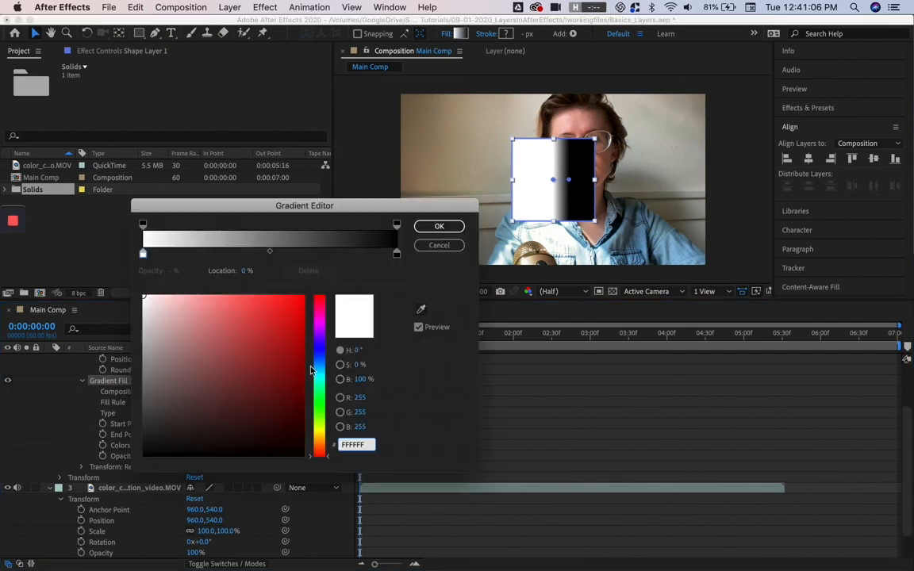
{"action": "left_click", "coordinate": [189, 300]}
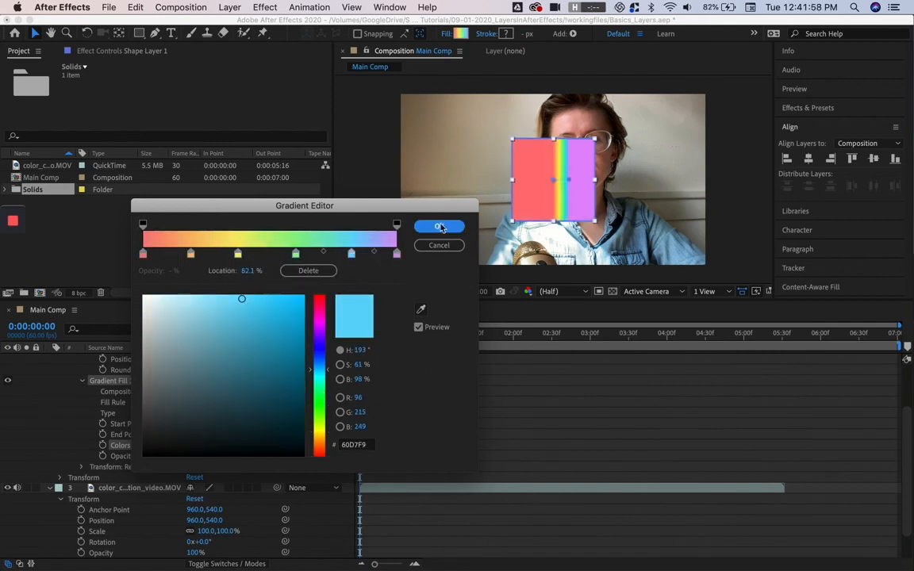
{"action": "left_click", "coordinate": [439, 227]}
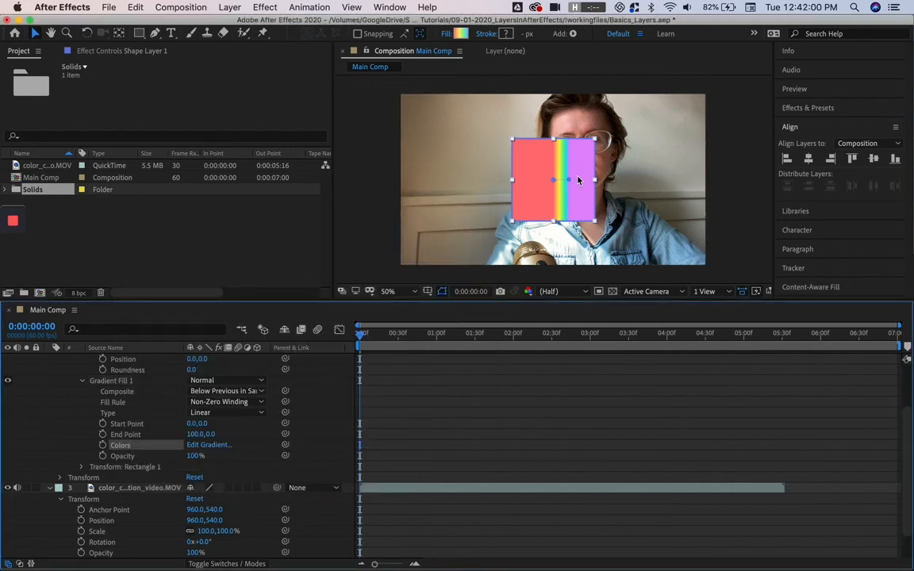
{"action": "left_click", "coordinate": [390, 292]}
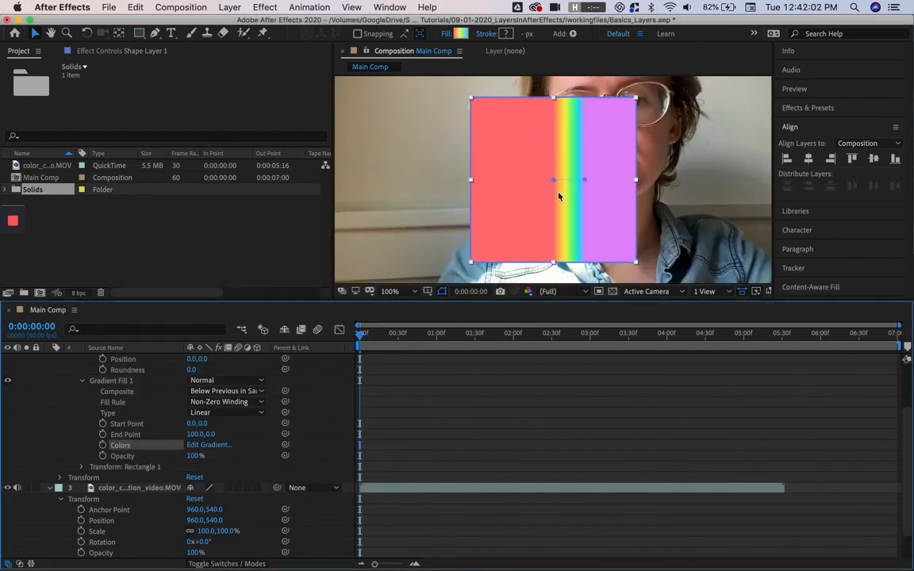
{"action": "left_click_drag", "start_coordinate": [554, 180], "coordinate": [531, 183]}
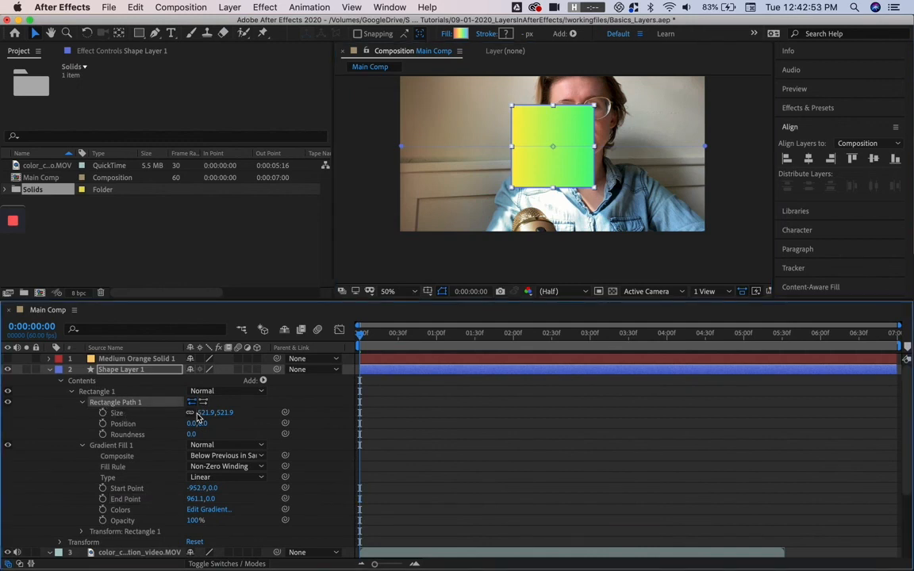
{"action": "mouse_move", "coordinate": [190, 414]}
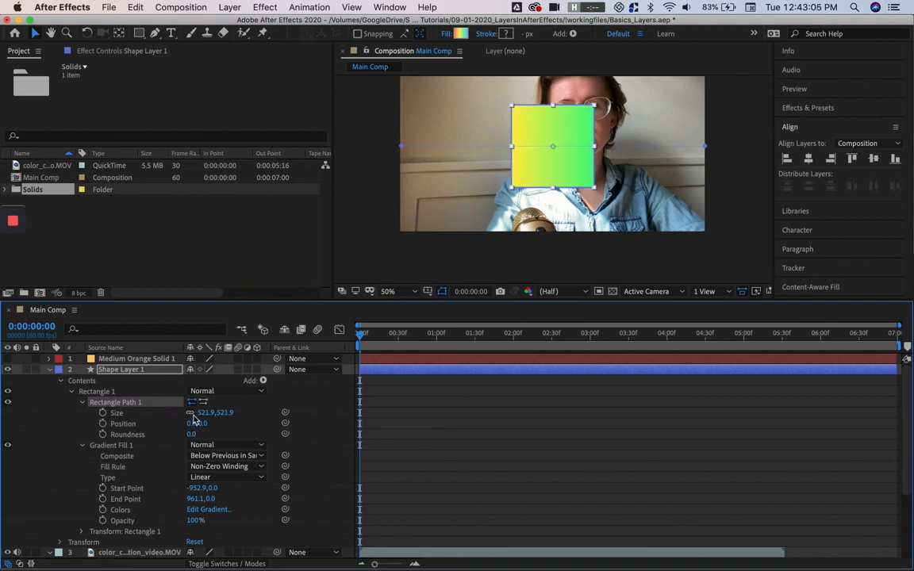
{"action": "mouse_move", "coordinate": [191, 412]}
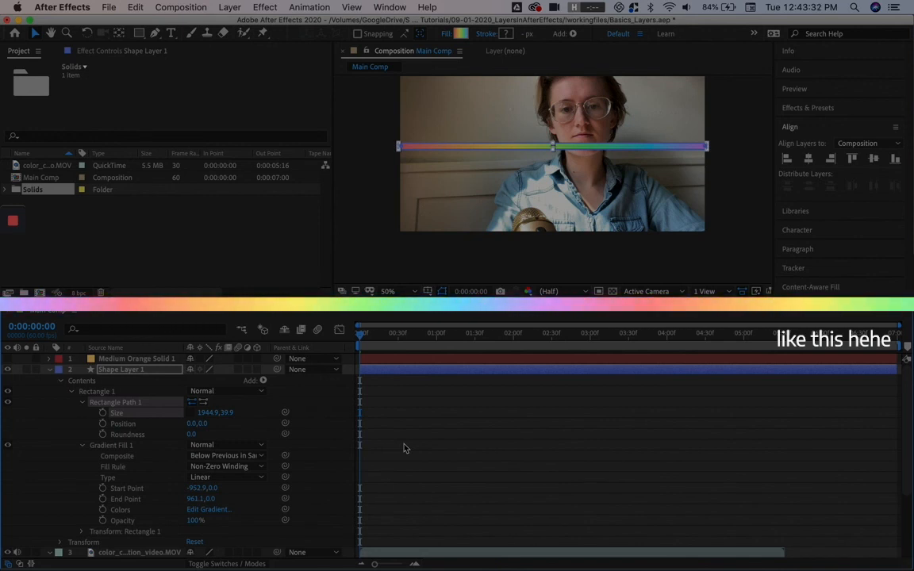
Step: Set a middle rainbow gradient stop to lavender purple D692F5 in Edit Gradient
{"action": "left_click", "coordinate": [205, 509]}
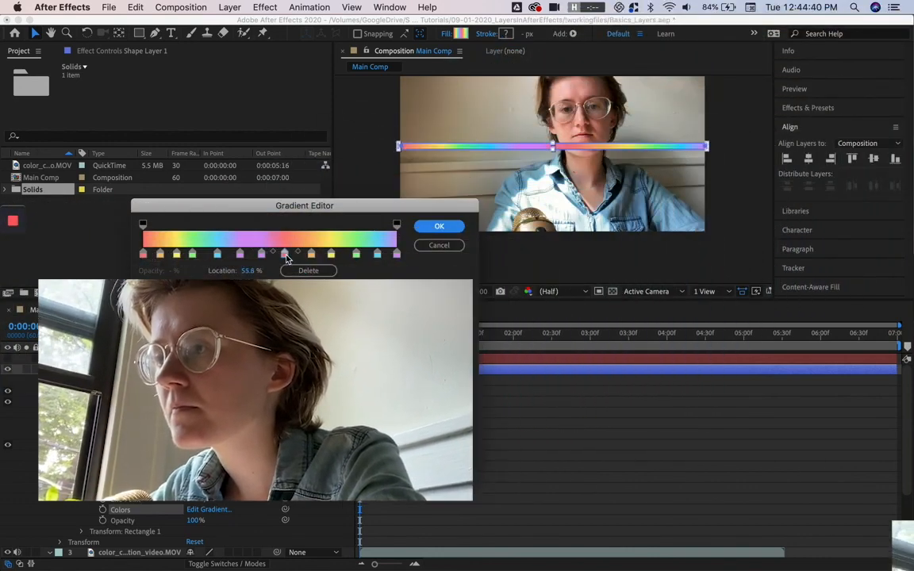
{"action": "left_click", "coordinate": [209, 253]}
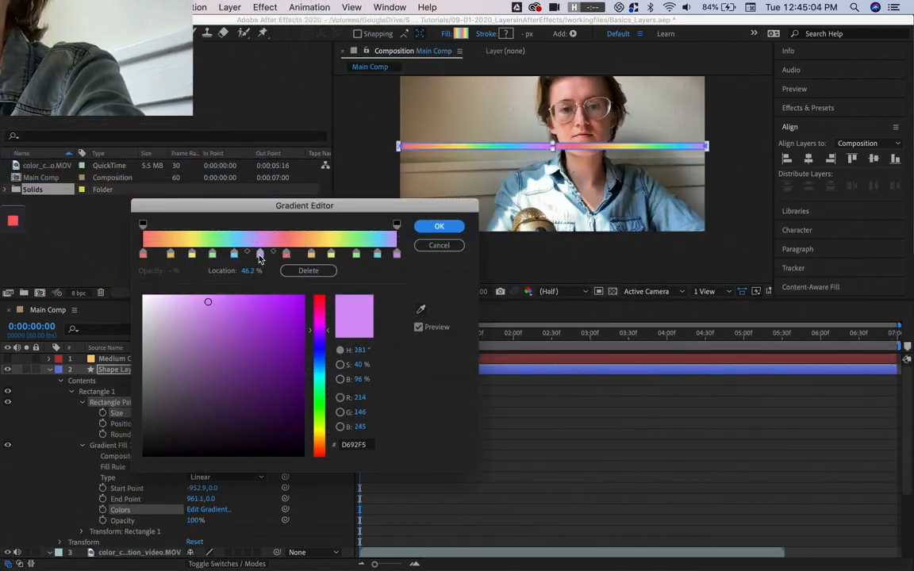
{"action": "left_click", "coordinate": [439, 226]}
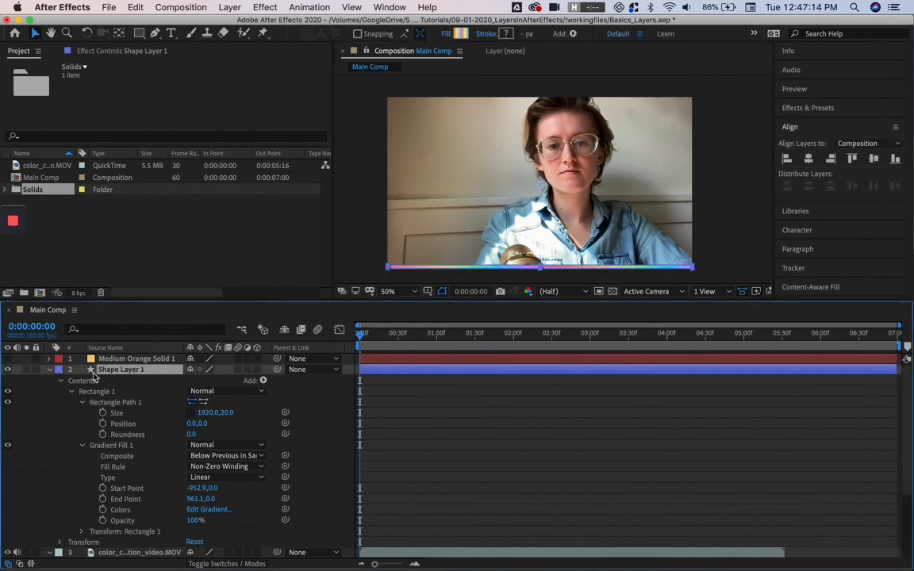
Step: Rename Shape Layer 1 to 'gradient layer'
{"action": "double_click", "coordinate": [123, 369]}
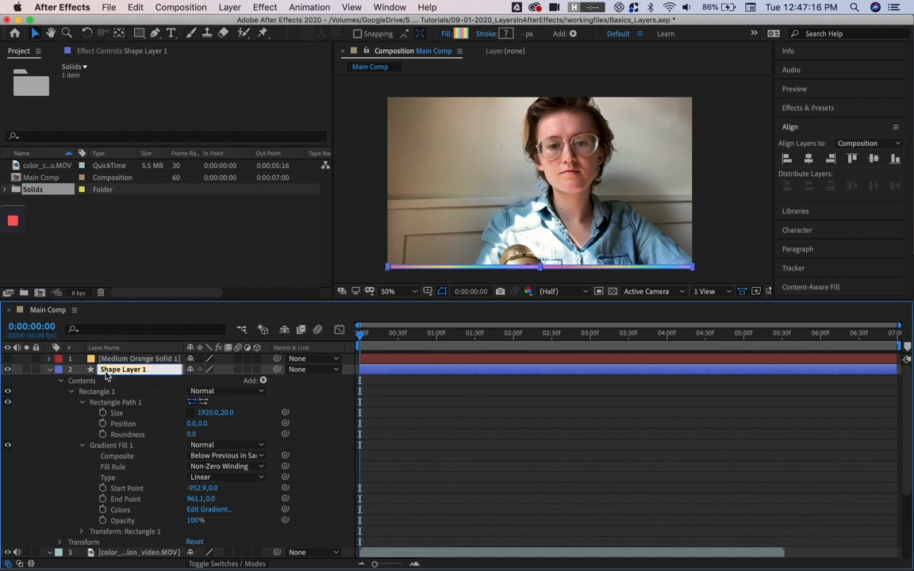
{"action": "type", "text": "gradient"}
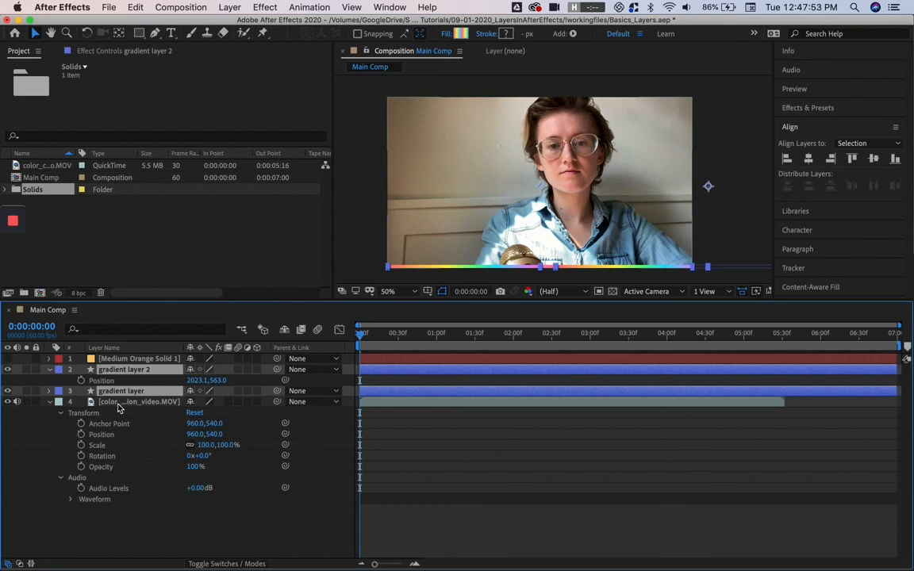
{"action": "mouse_move", "coordinate": [156, 391]}
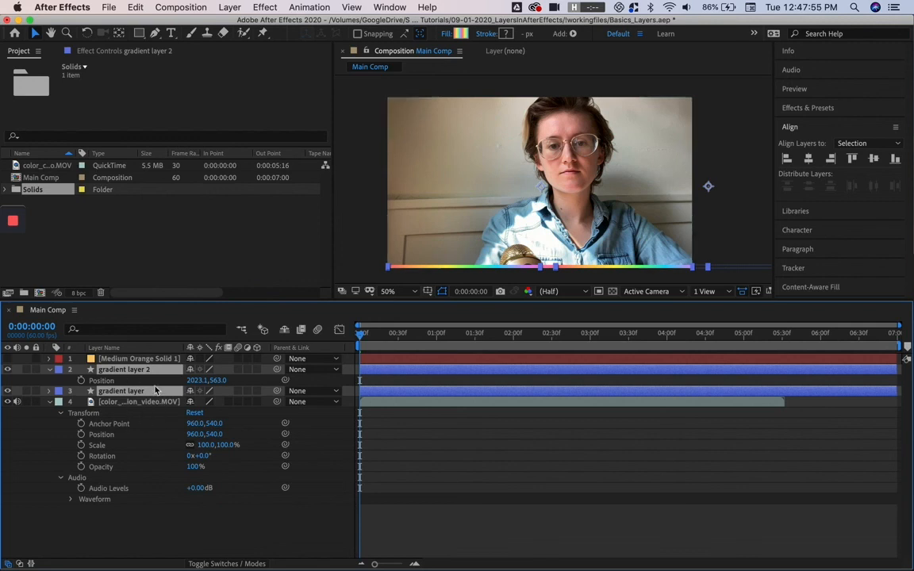
{"action": "mouse_move", "coordinate": [155, 387]}
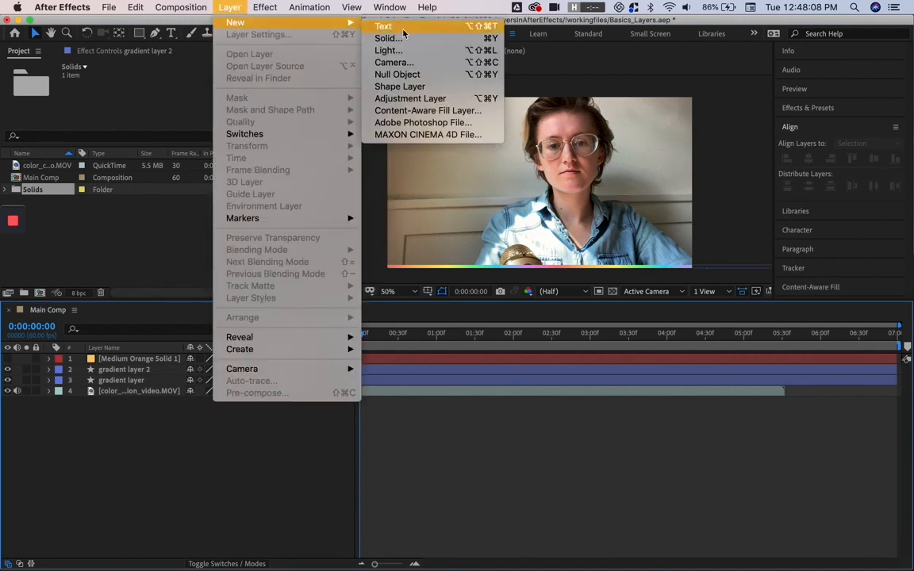
Step: Create a new adjustment layer and select Adjustment Layer 1
{"action": "left_click", "coordinate": [410, 98]}
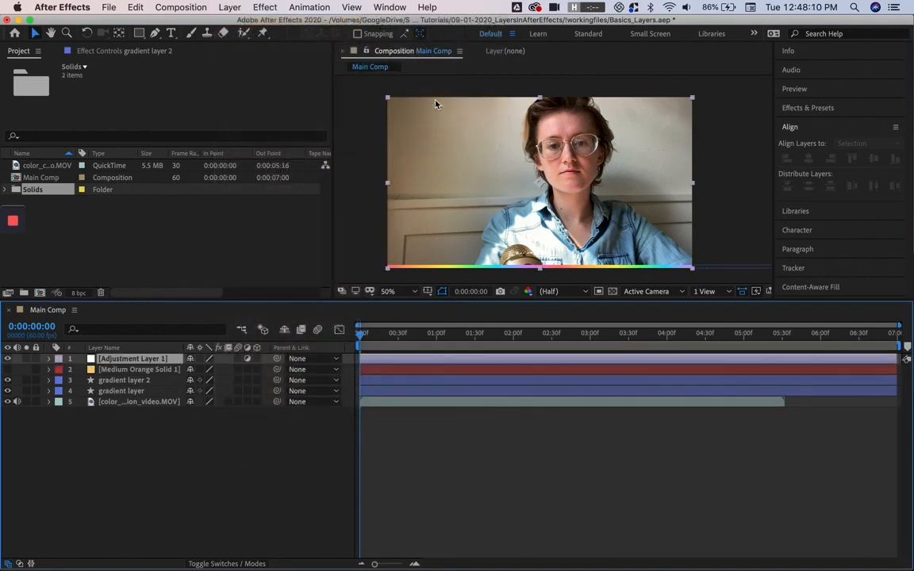
{"action": "left_click", "coordinate": [132, 357]}
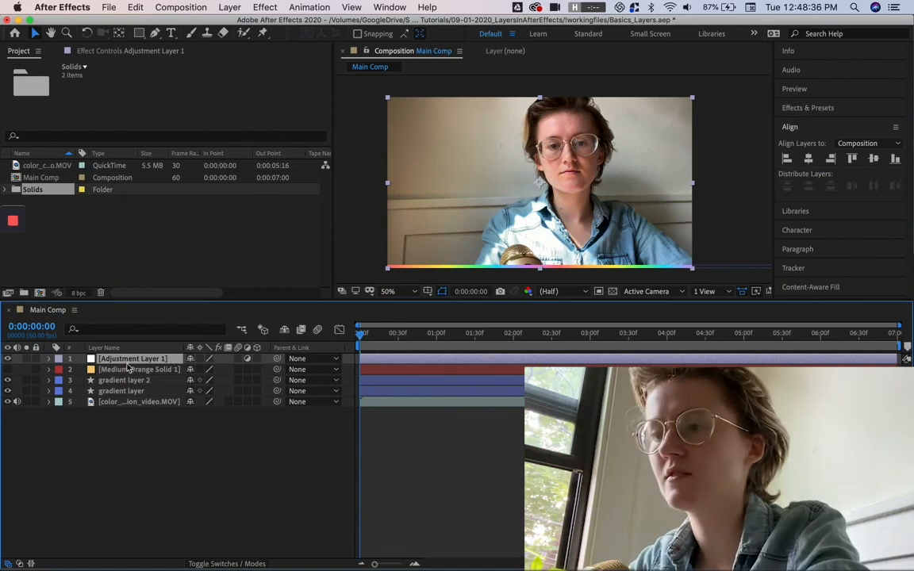
{"action": "left_click", "coordinate": [54, 359]}
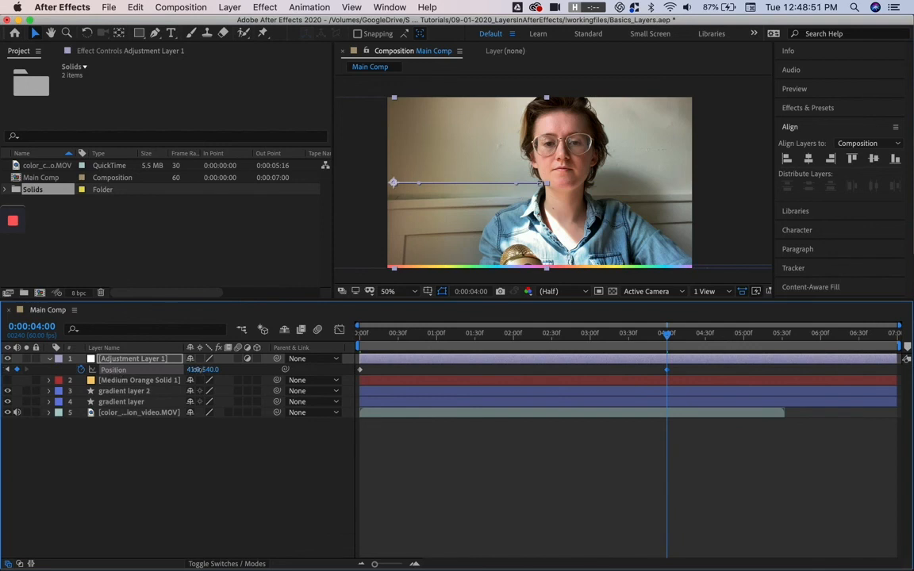
Step: Parent gradient layer and gradient layer 2 to Adjustment Layer 1
{"action": "left_click", "coordinate": [313, 390]}
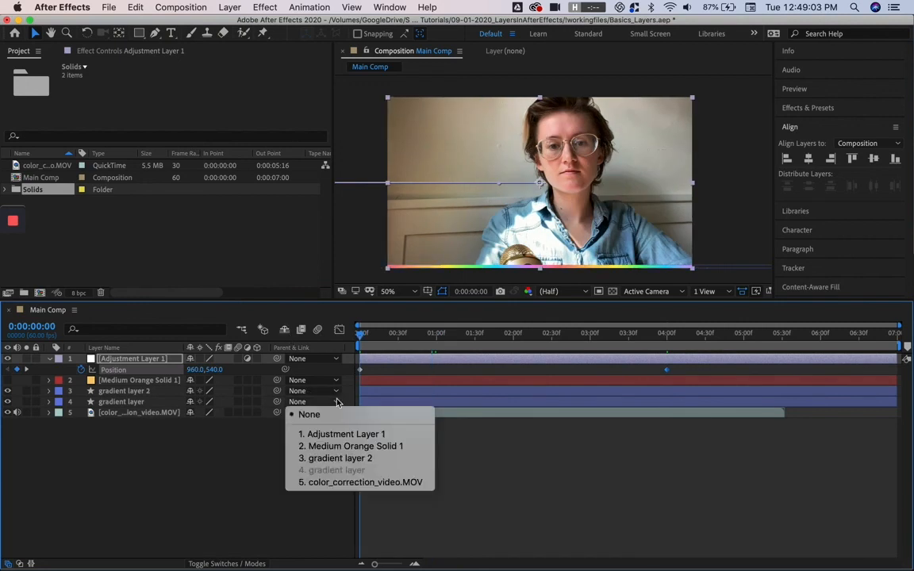
{"action": "mouse_move", "coordinate": [345, 434]}
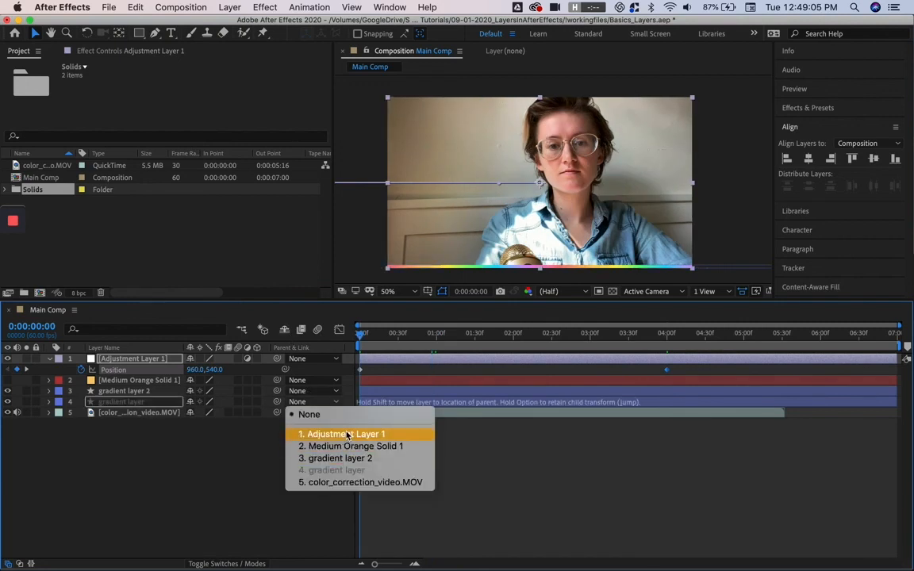
{"action": "left_click", "coordinate": [346, 433]}
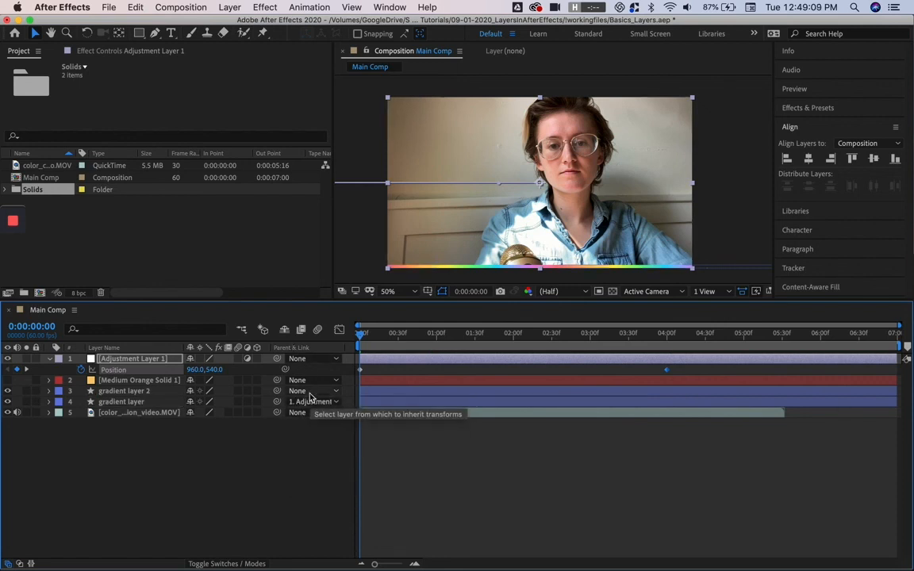
{"action": "left_click_drag", "start_coordinate": [359, 333], "coordinate": [397, 334]}
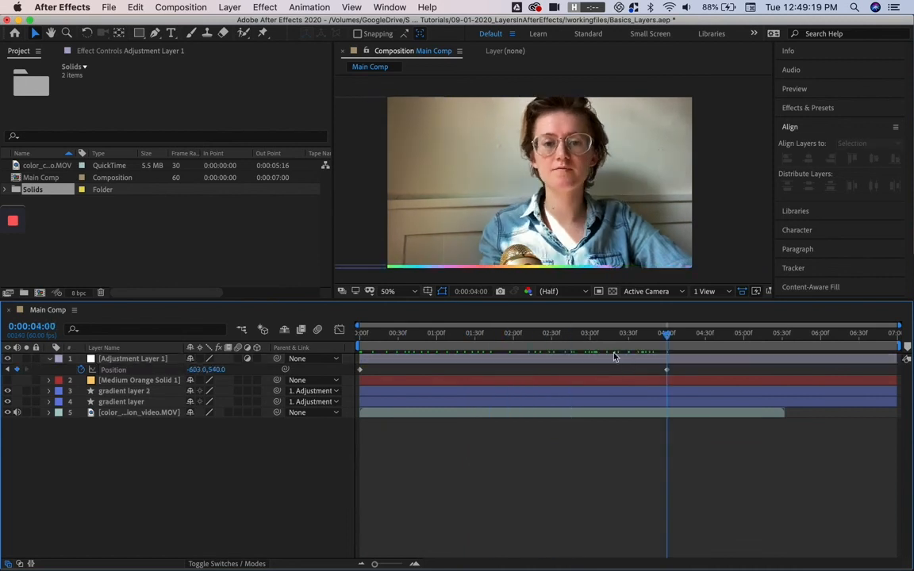
{"action": "mouse_move", "coordinate": [695, 272]}
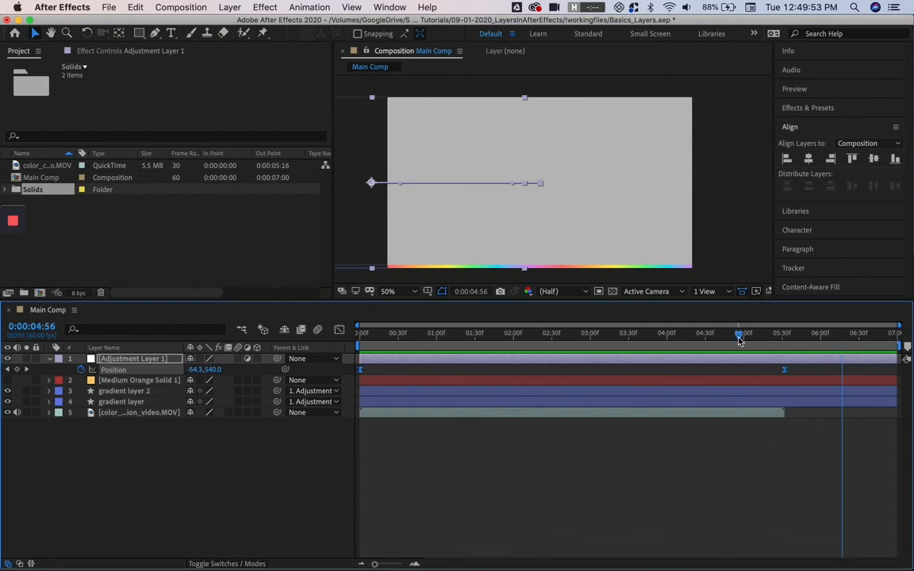
Step: Trim color_correction_video.MOV to end at 0:00:04:10 and scrub the timeline
{"action": "left_click", "coordinate": [607, 334]}
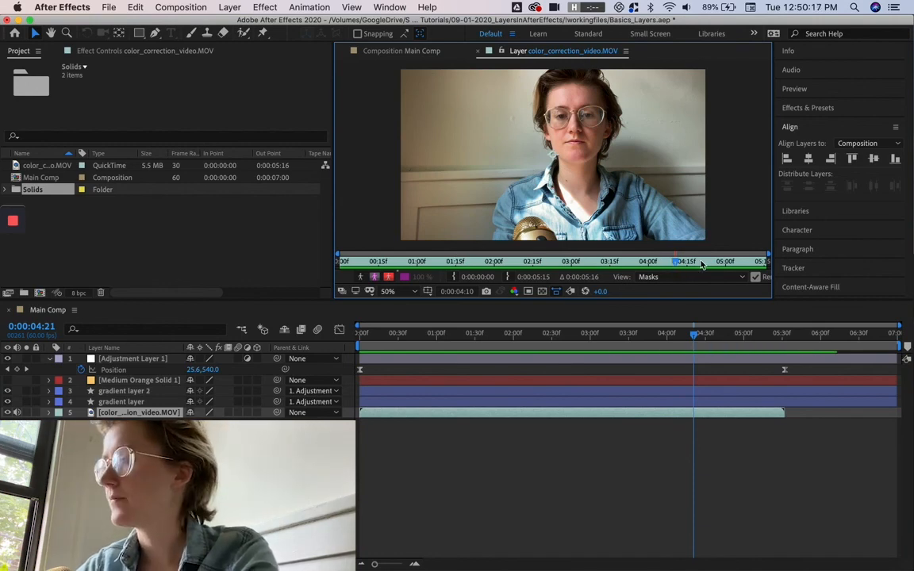
{"action": "mouse_move", "coordinate": [677, 268]}
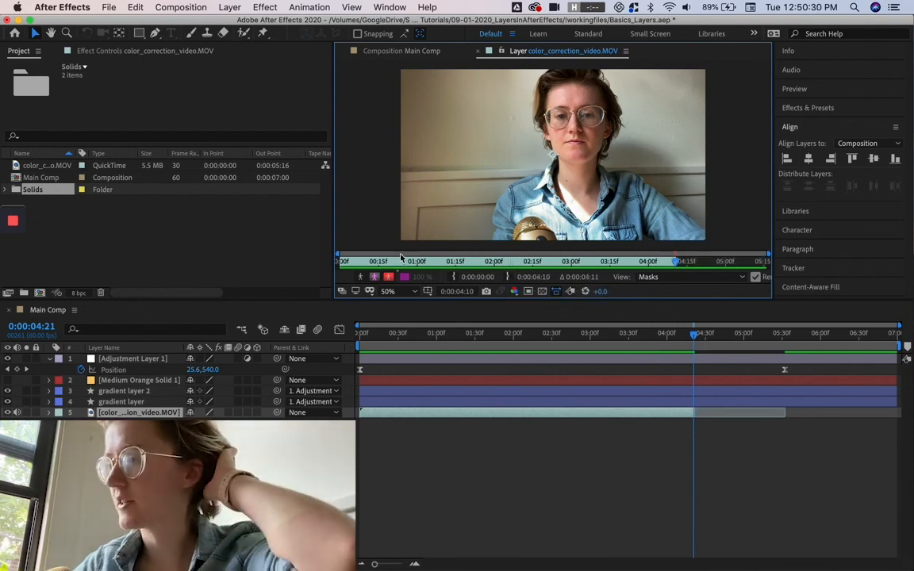
{"action": "left_click", "coordinate": [390, 337]}
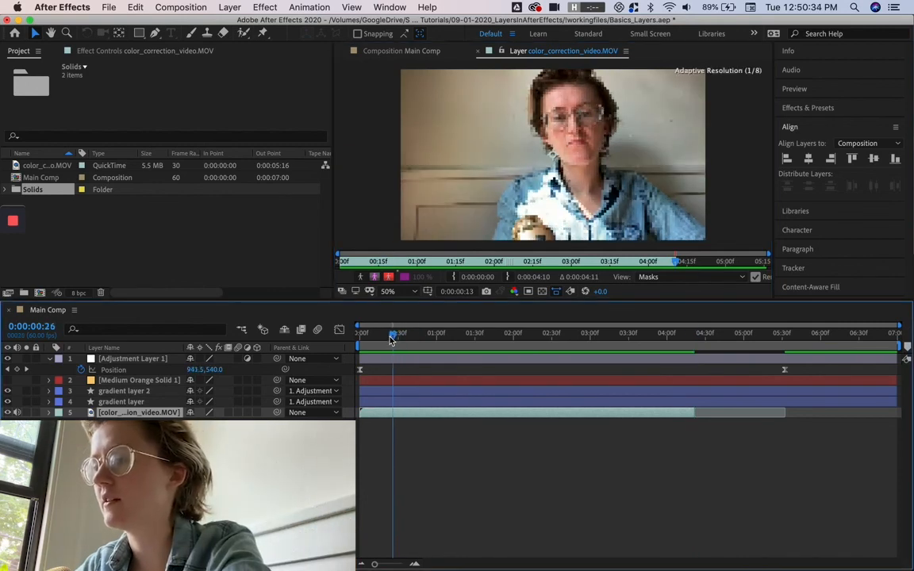
{"action": "left_click_drag", "start_coordinate": [388, 333], "coordinate": [423, 332]}
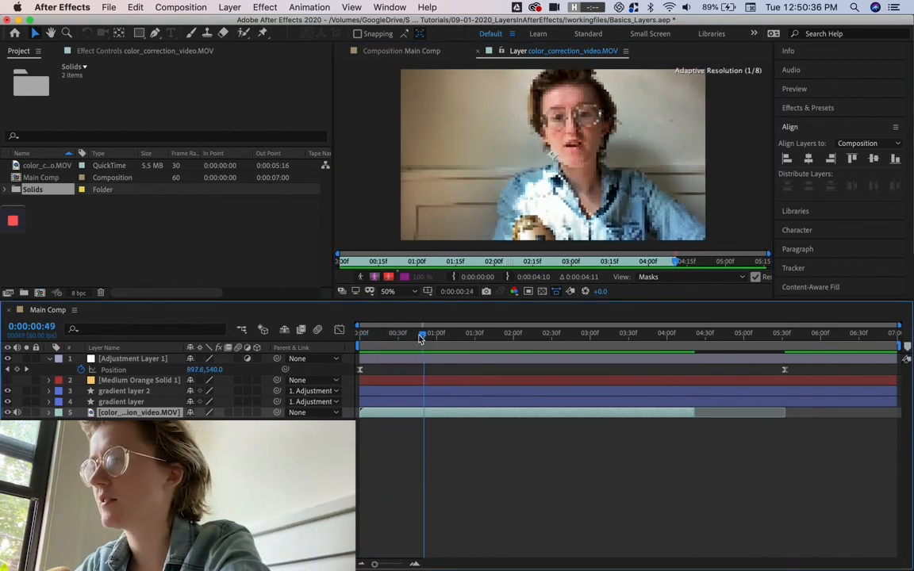
{"action": "left_click_drag", "start_coordinate": [421, 333], "coordinate": [388, 332]}
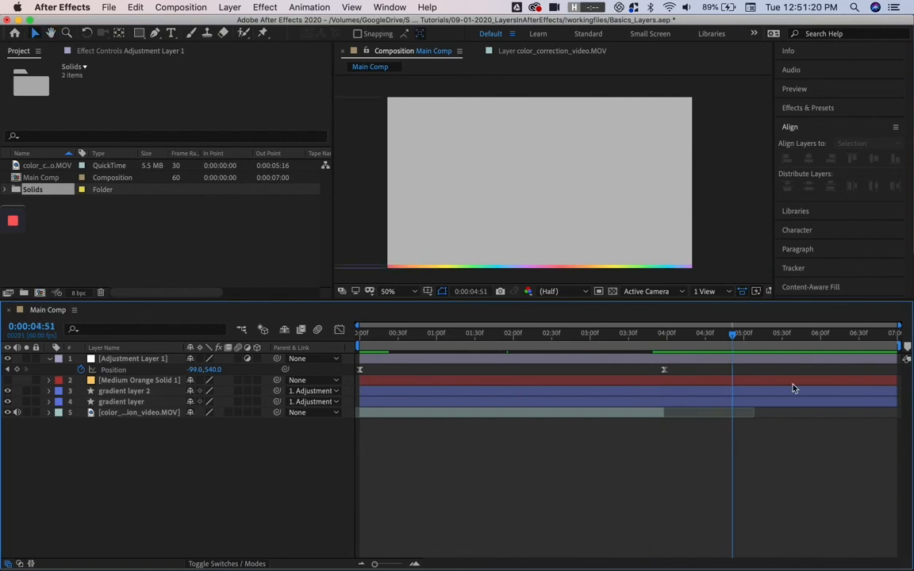
{"action": "mouse_move", "coordinate": [873, 425]}
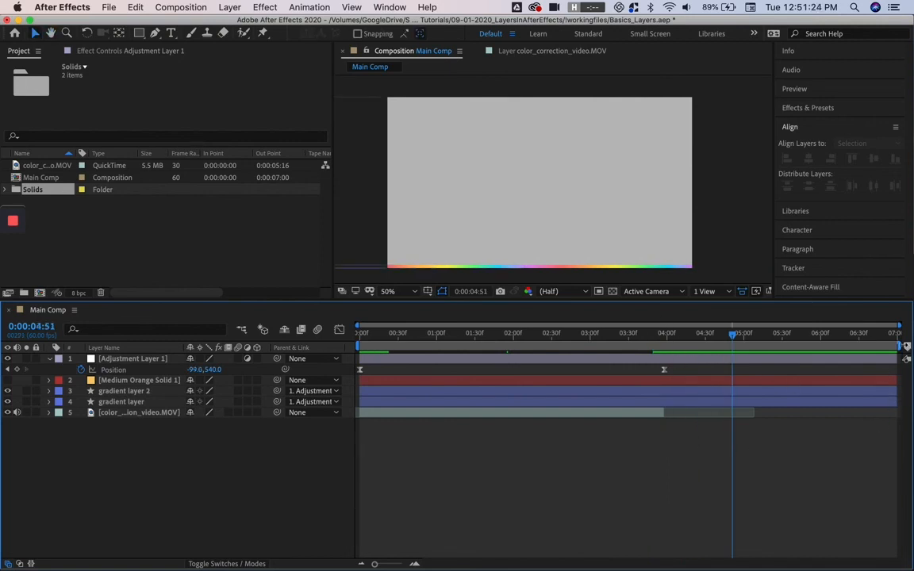
{"action": "mouse_move", "coordinate": [903, 345]}
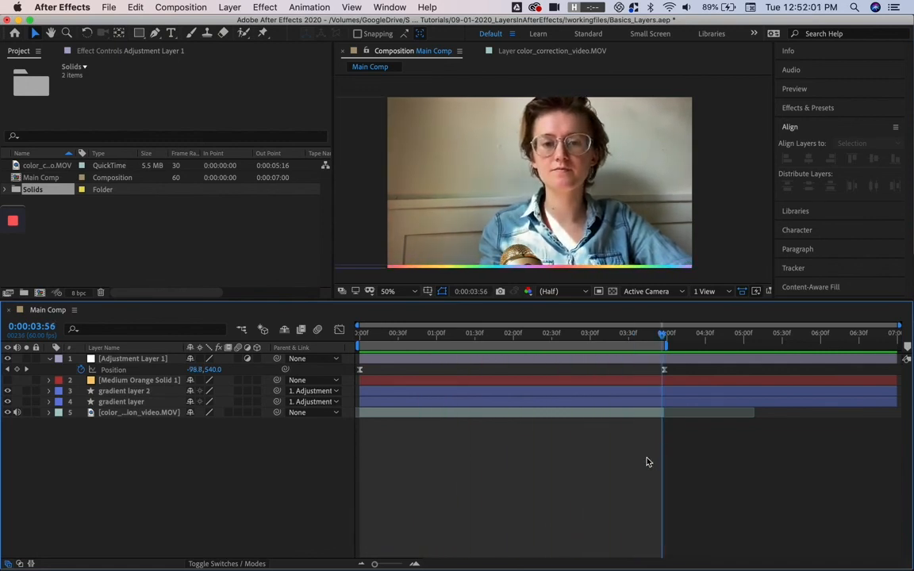
Step: Drag the work area end to 4:00 and select gradient layer 2
{"action": "left_click_drag", "start_coordinate": [664, 333], "coordinate": [513, 332]}
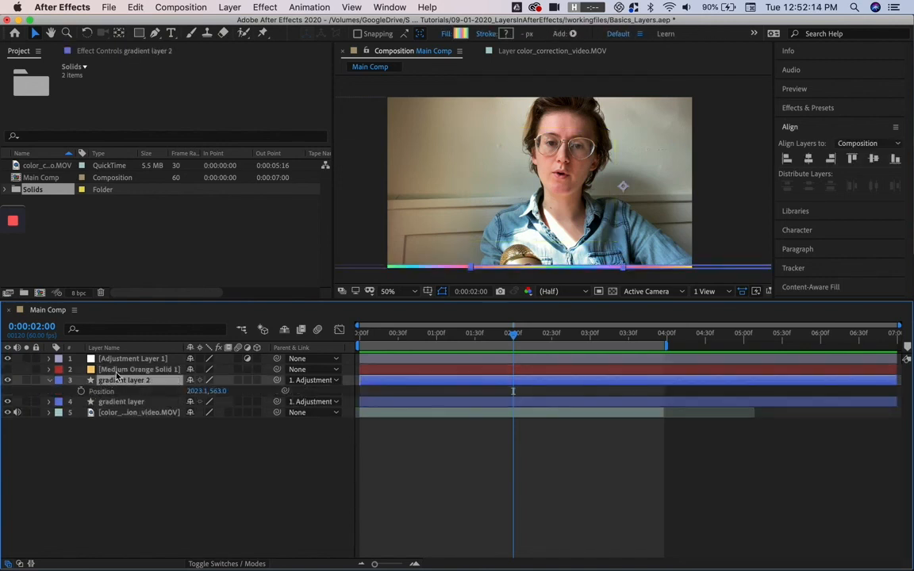
{"action": "left_click", "coordinate": [133, 358]}
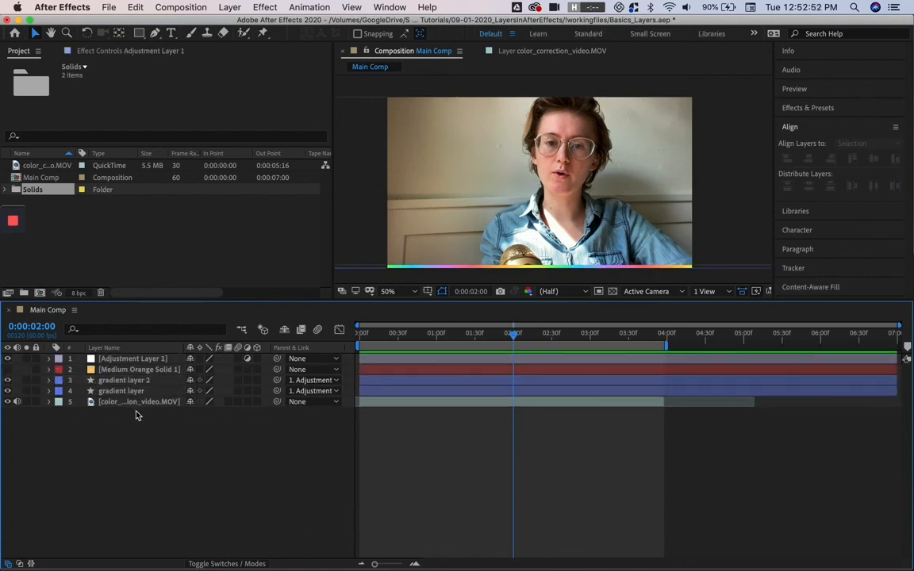
Step: Add Adjustment Layer 2 above the video, apply Color Balance, and lower a midtone value
{"action": "left_click", "coordinate": [139, 401]}
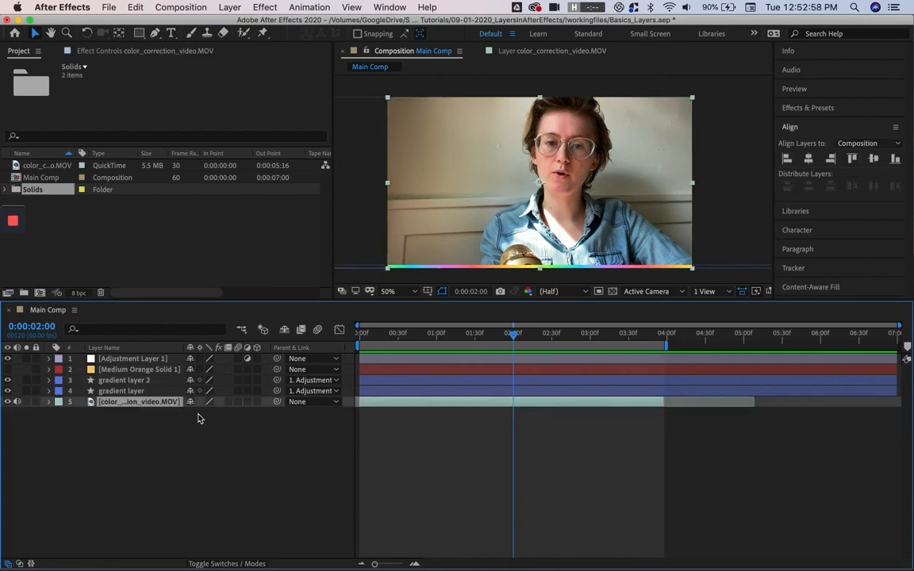
{"action": "left_click", "coordinate": [209, 7]}
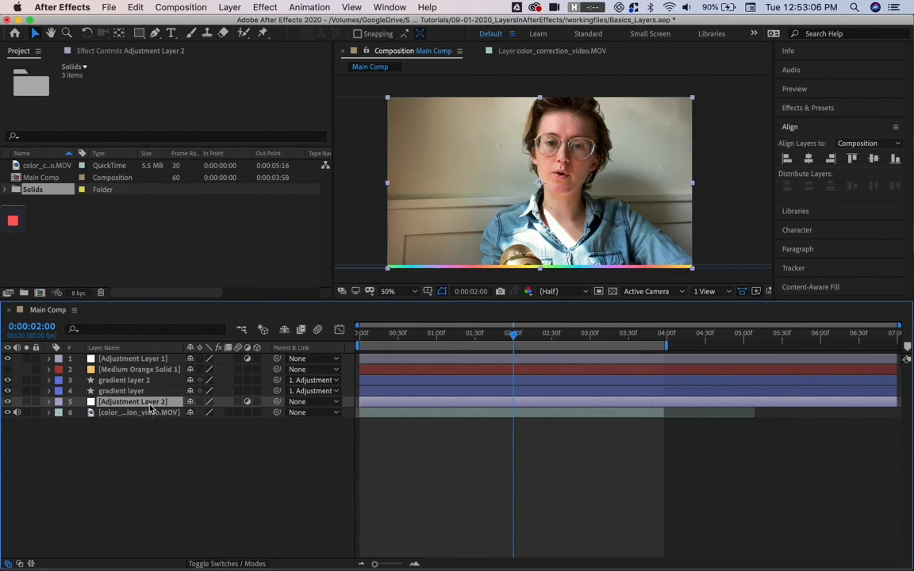
{"action": "left_click", "coordinate": [805, 107]}
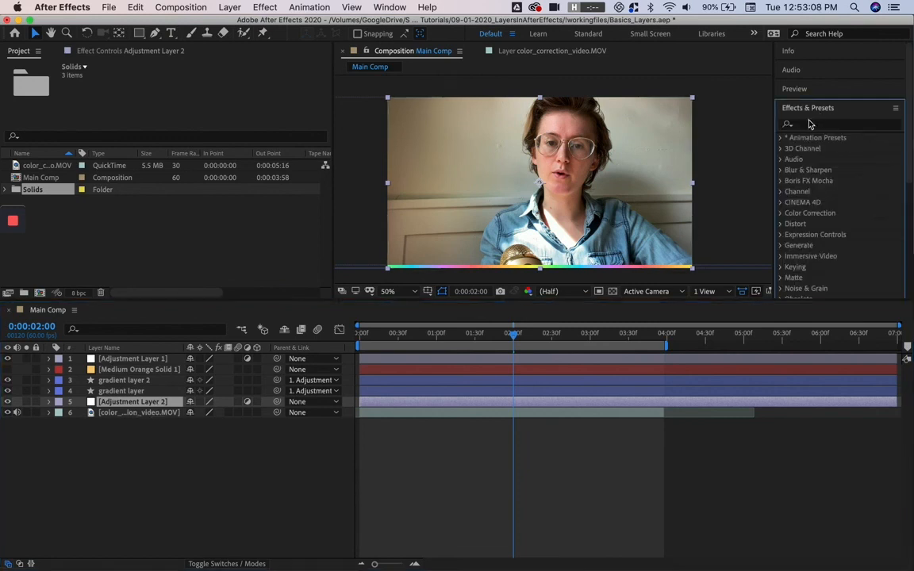
{"action": "type", "text": "color balance"}
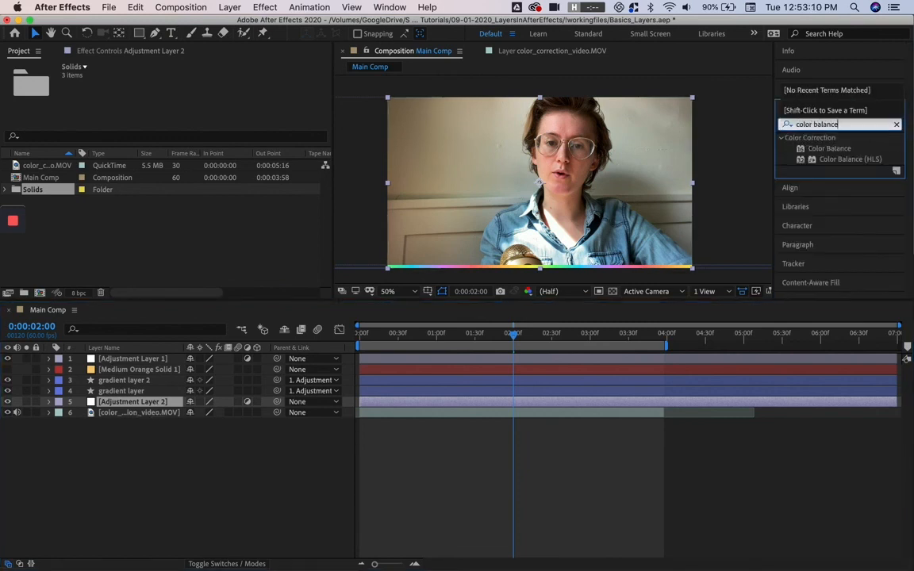
{"action": "double_click", "coordinate": [829, 148]}
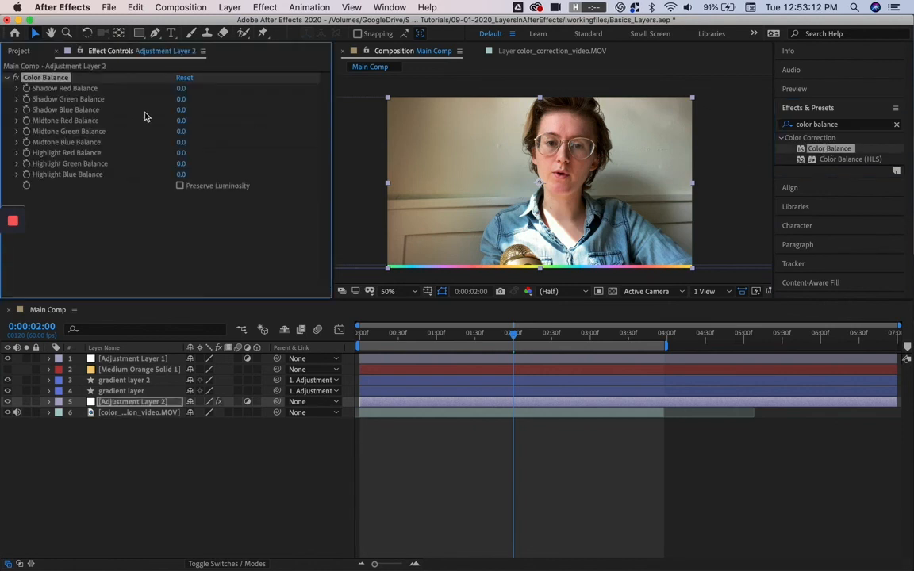
{"action": "mouse_move", "coordinate": [182, 120]}
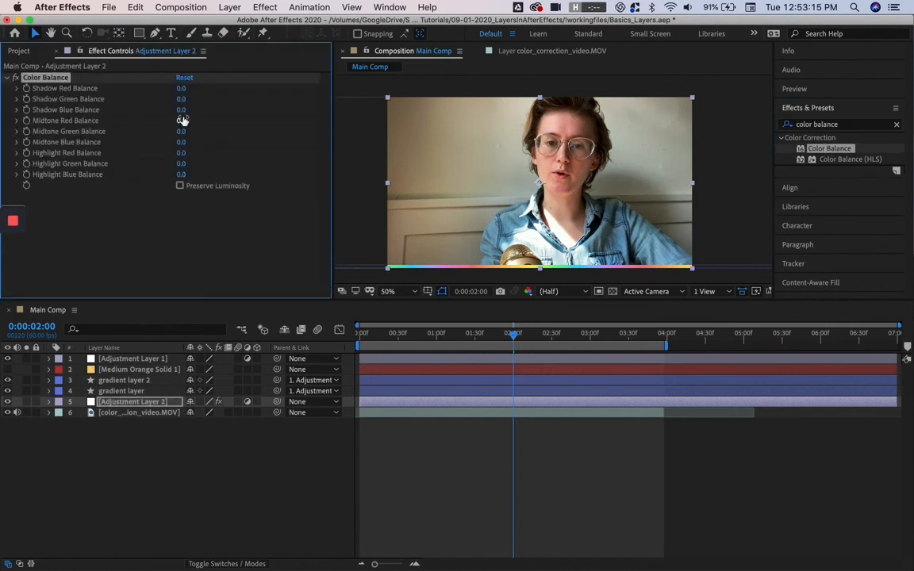
{"action": "mouse_move", "coordinate": [181, 131]}
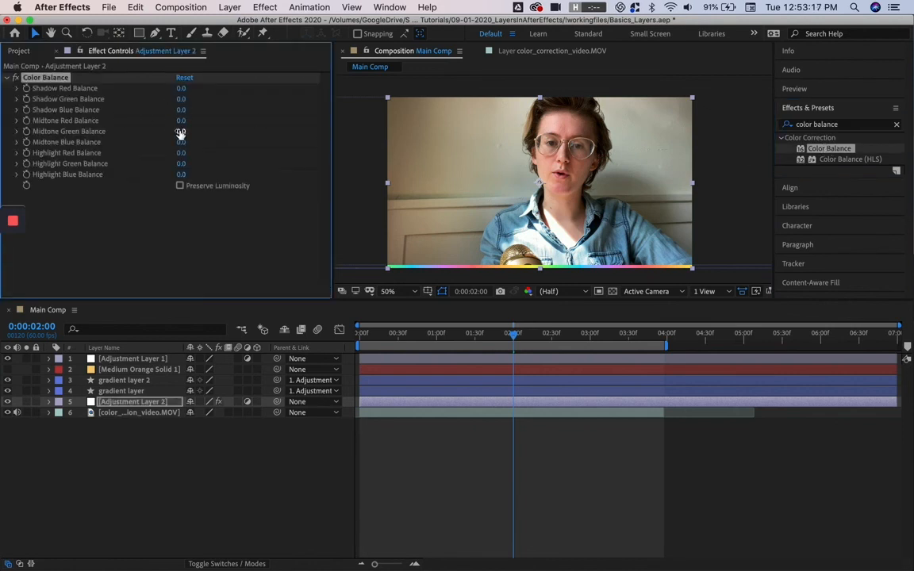
{"action": "left_click_drag", "start_coordinate": [181, 120], "coordinate": [167, 120]}
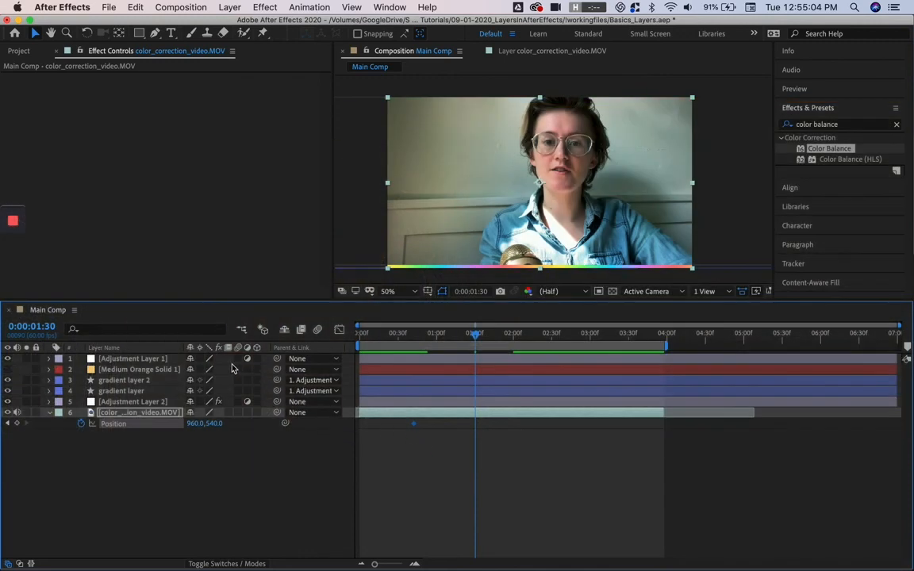
{"action": "mouse_move", "coordinate": [242, 353]}
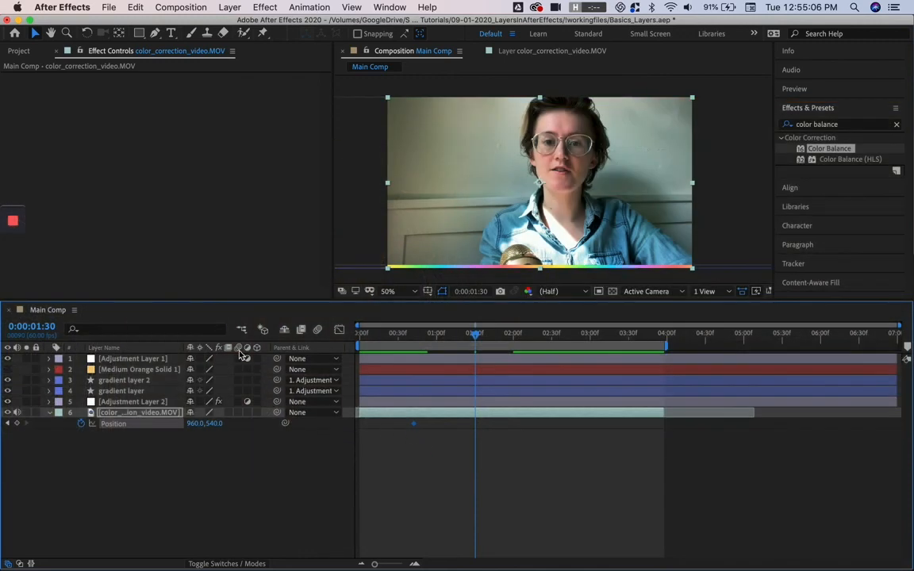
{"action": "mouse_move", "coordinate": [245, 362]}
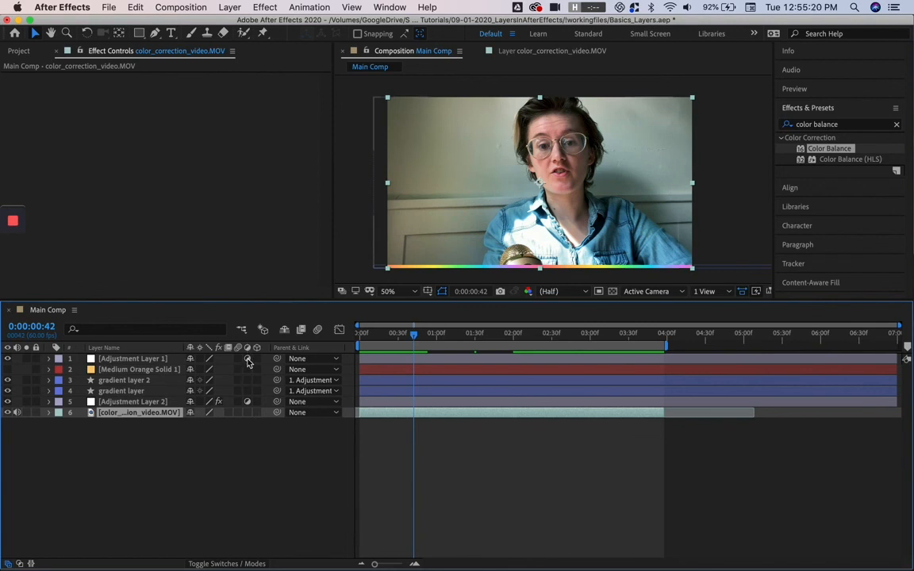
Step: Set Color Balance Midtone Red -23, Midtone Green -8, Highlight Red -21 on Adjustment Layer 2
{"action": "left_click", "coordinate": [131, 359]}
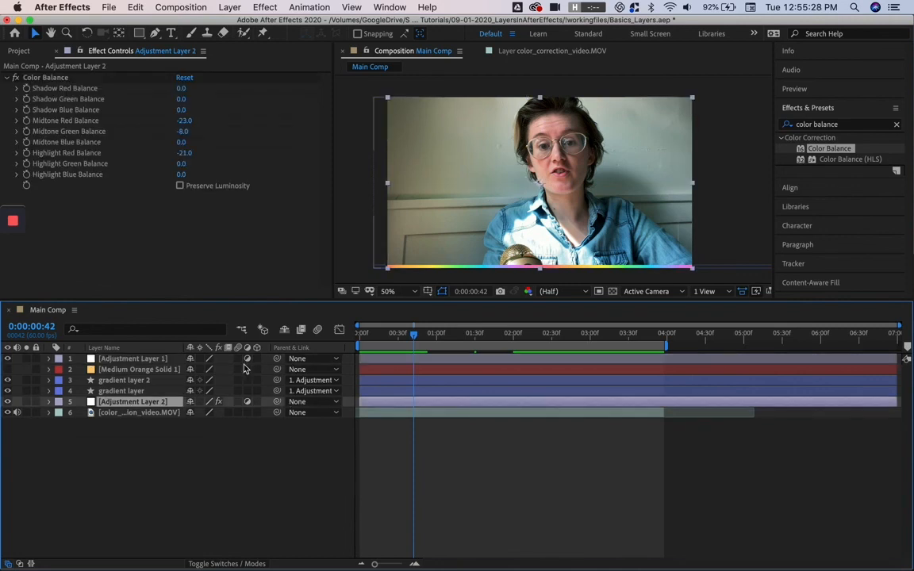
{"action": "mouse_move", "coordinate": [251, 362]}
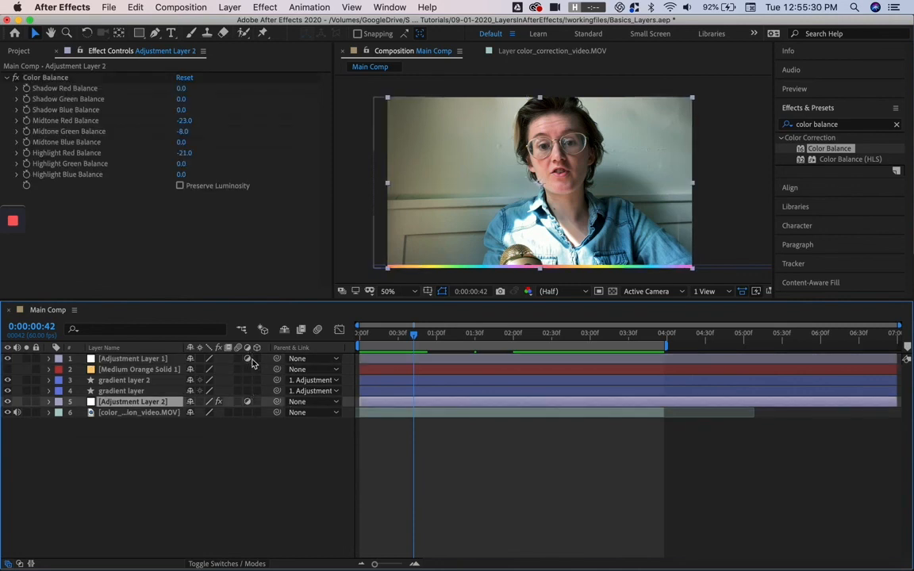
{"action": "mouse_move", "coordinate": [257, 358]}
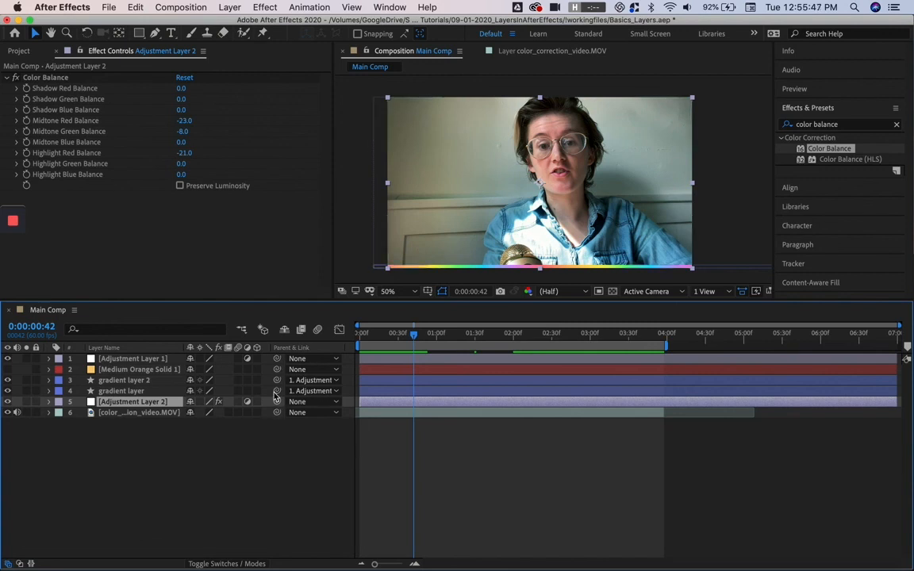
{"action": "mouse_move", "coordinate": [277, 358]}
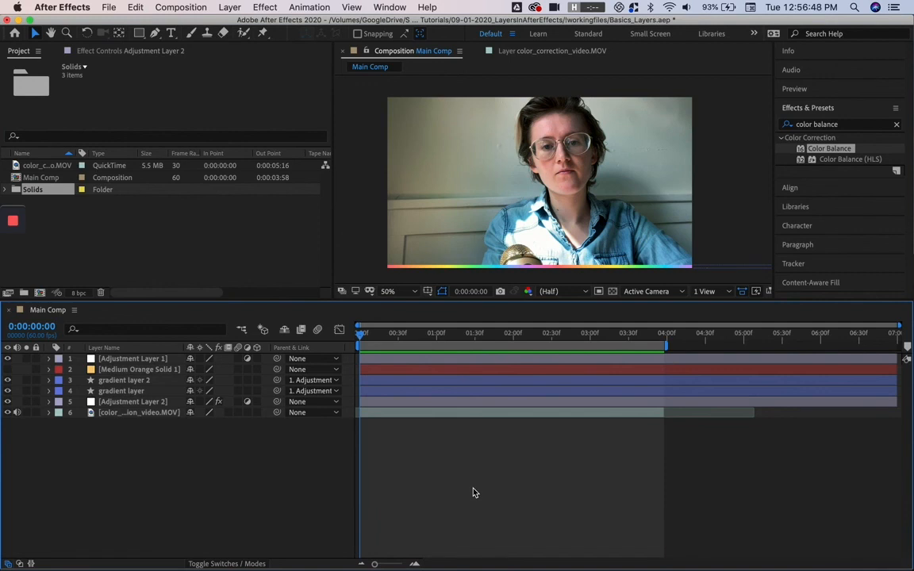
{"action": "mouse_move", "coordinate": [433, 460]}
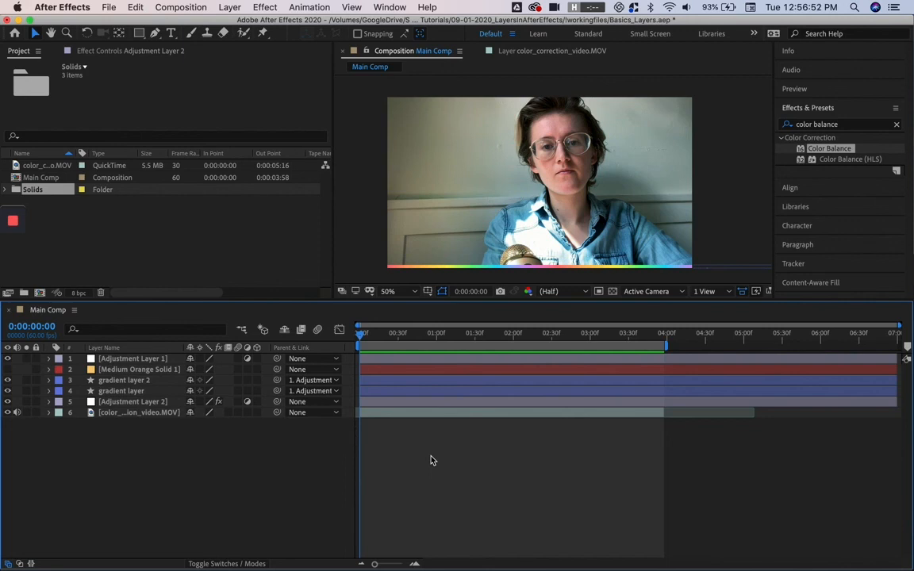
{"action": "mouse_move", "coordinate": [413, 461]}
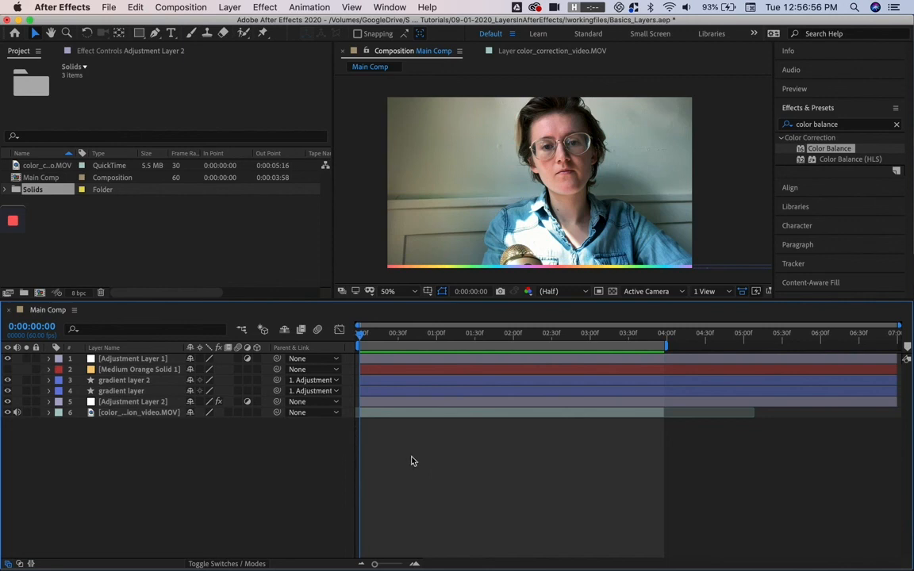
{"action": "mouse_move", "coordinate": [220, 454]}
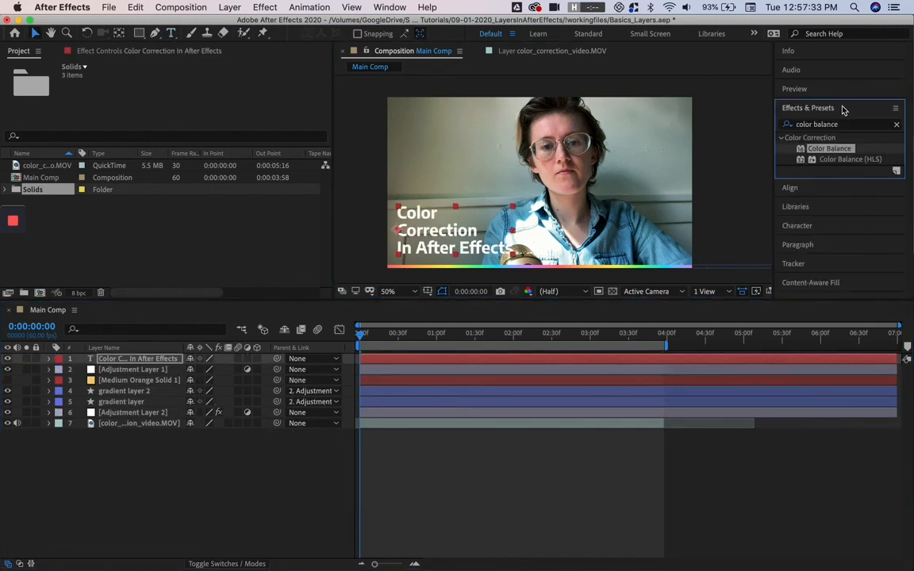
Step: Search 'drop' in Effects & Presets to apply Drop Shadow to the title
{"action": "type", "text": "drop"}
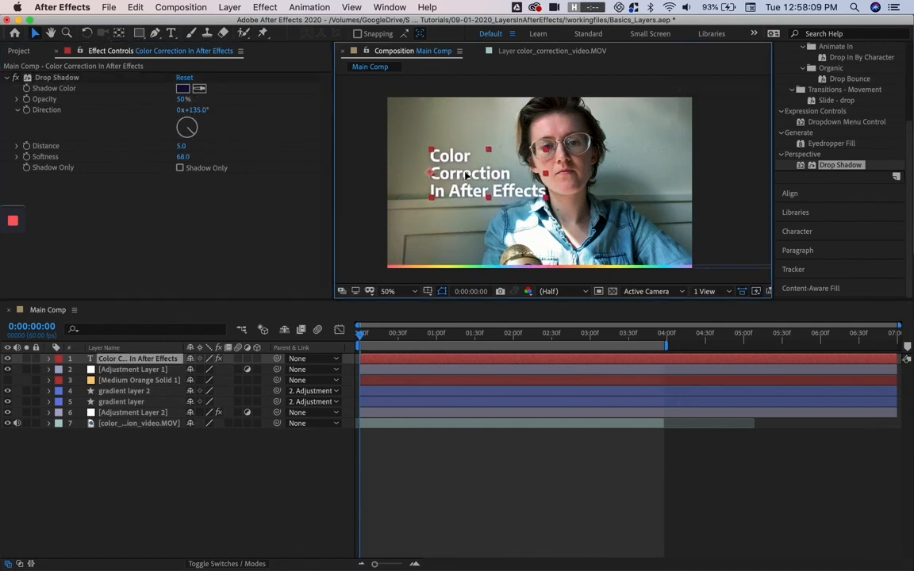
{"action": "mouse_move", "coordinate": [494, 202]}
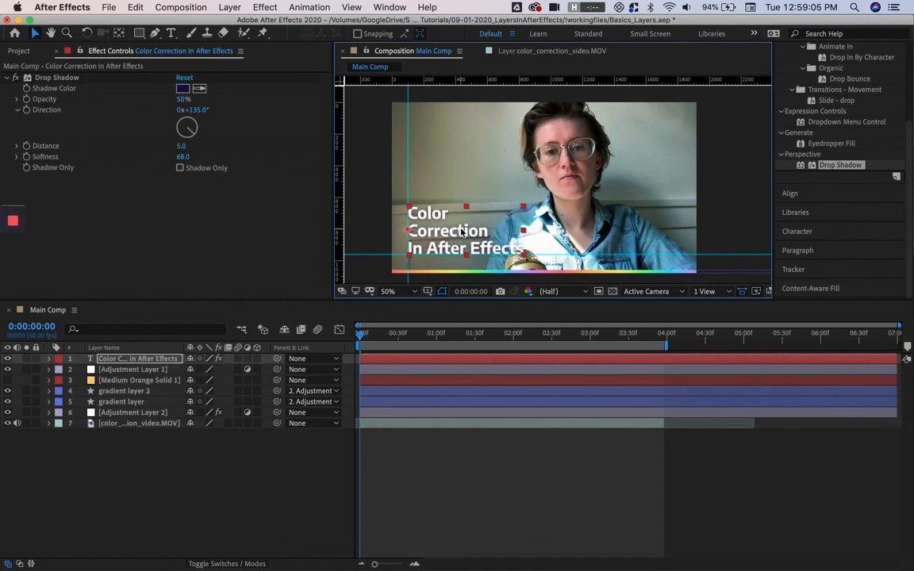
{"action": "mouse_move", "coordinate": [683, 223]}
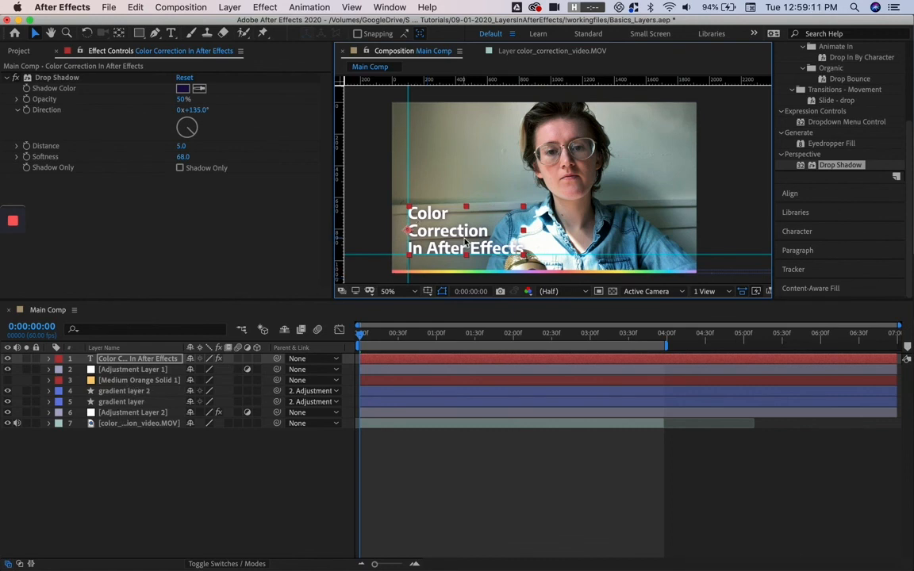
{"action": "mouse_move", "coordinate": [590, 238]}
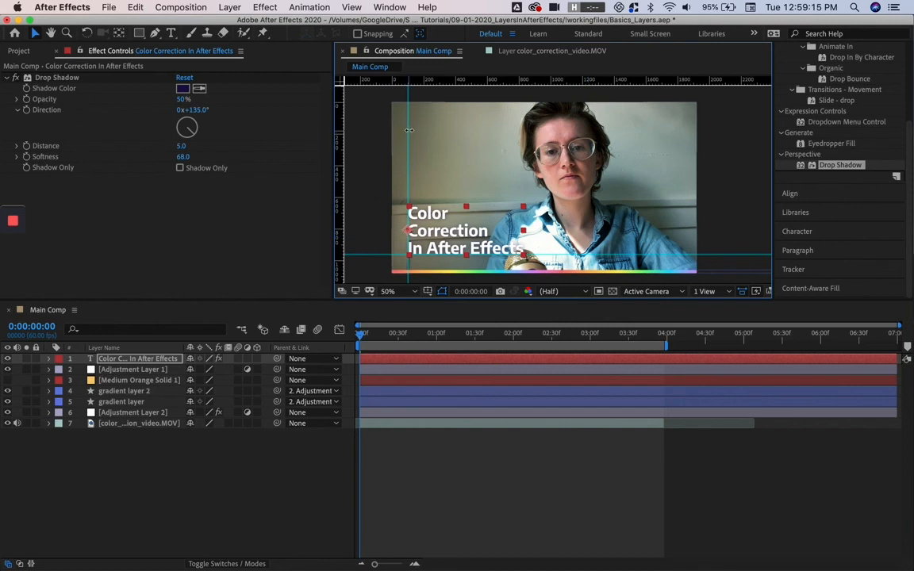
{"action": "mouse_move", "coordinate": [413, 140]}
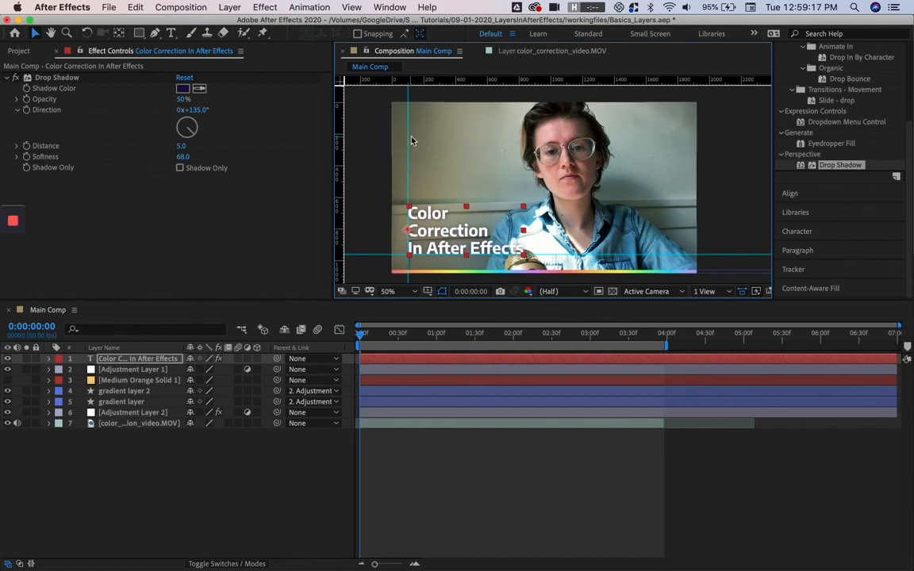
{"action": "mouse_move", "coordinate": [502, 186]}
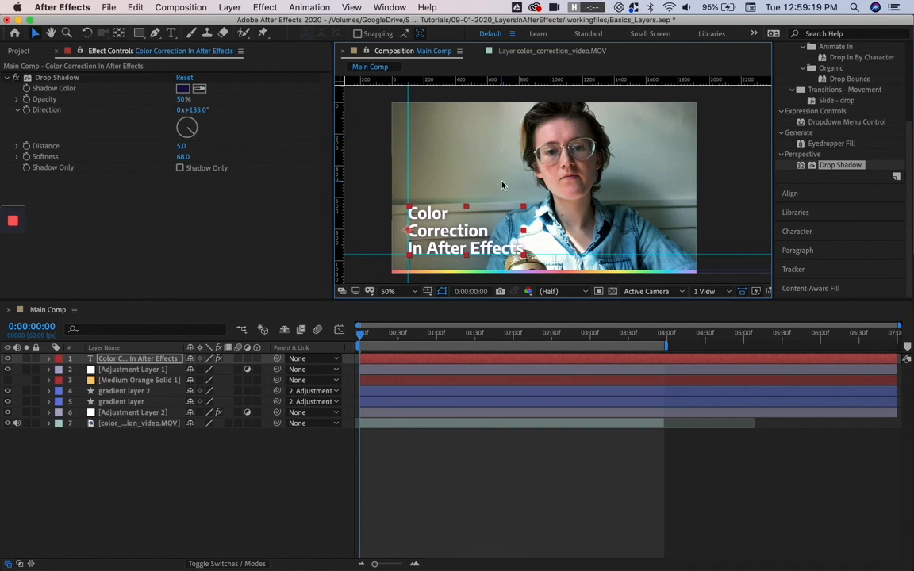
{"action": "mouse_move", "coordinate": [400, 251]}
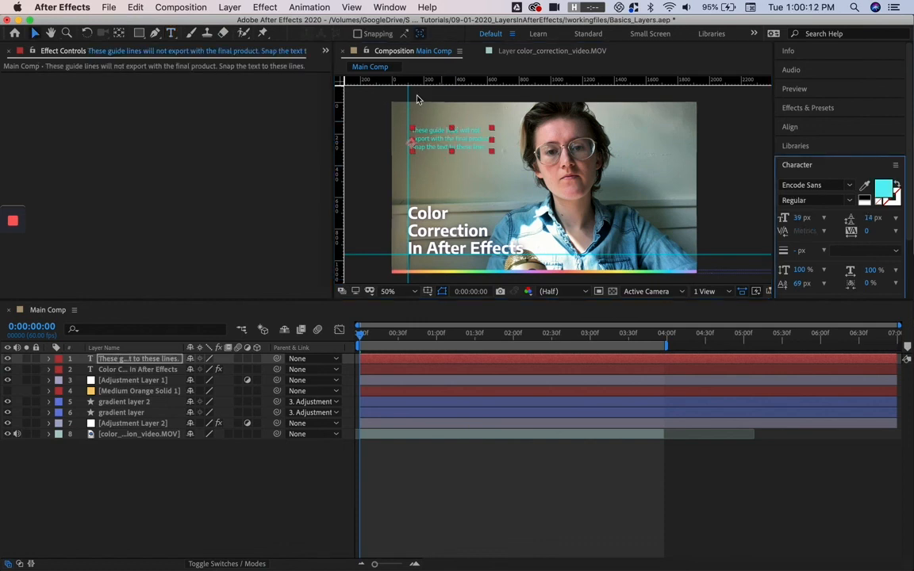
Step: Make the cyan guide-lines note a guide layer from the Layer menu
{"action": "left_click", "coordinate": [359, 6]}
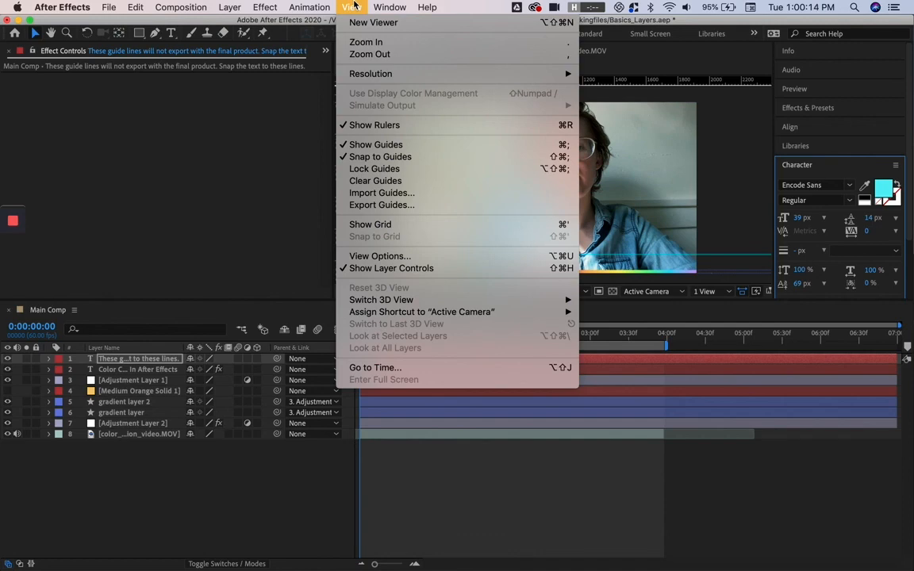
{"action": "left_click", "coordinate": [229, 8]}
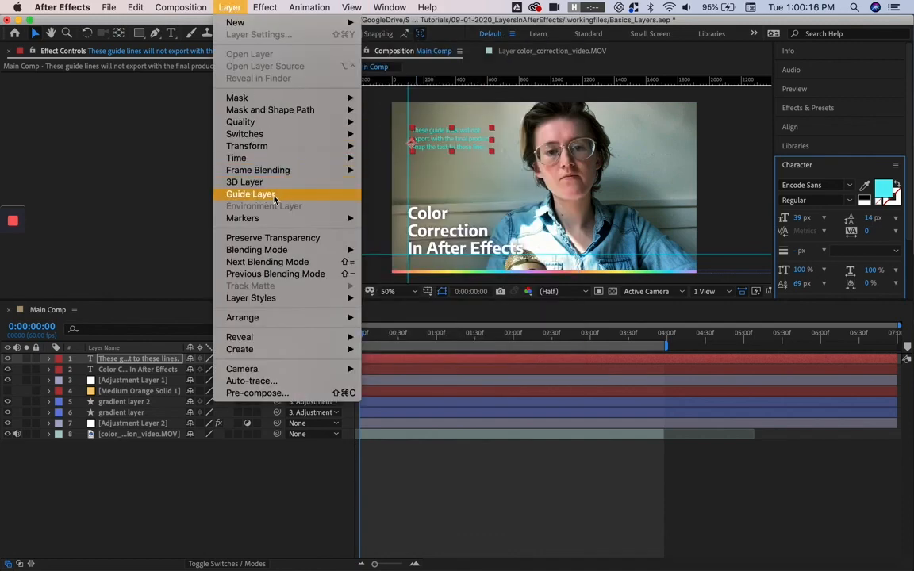